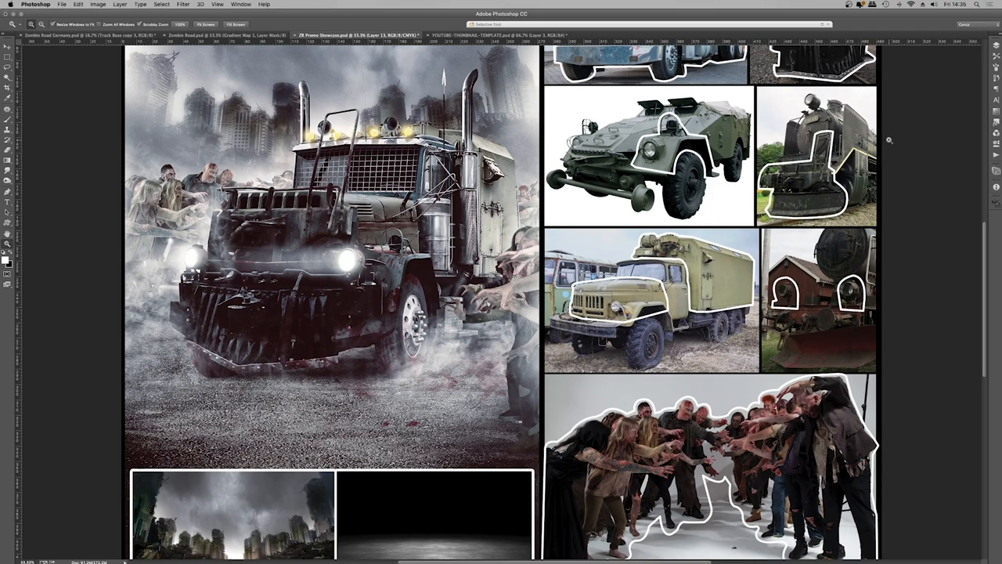
mouse_move(890, 143)
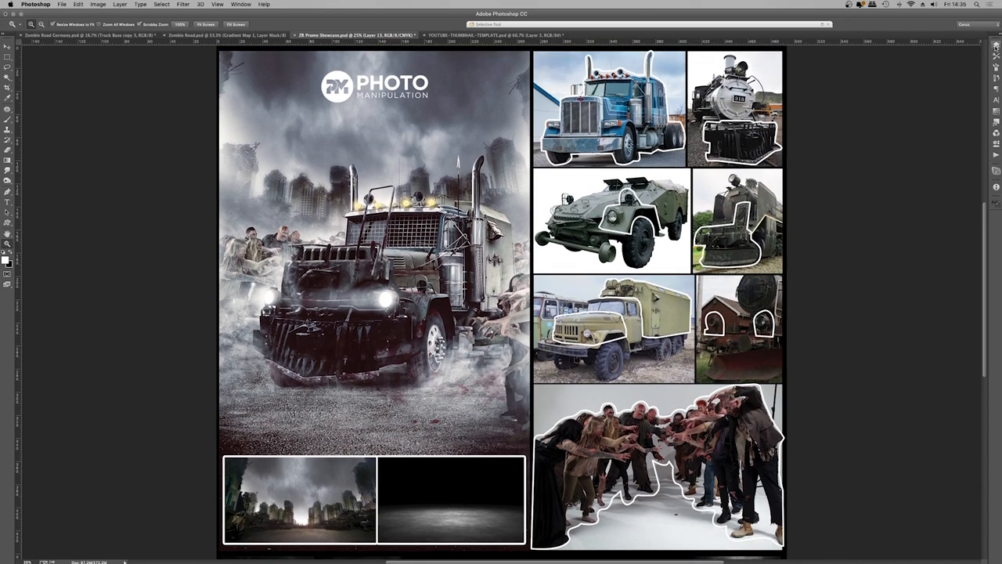
Show the Layers panel for the whole ZR Promo Showcase sheet
click(995, 45)
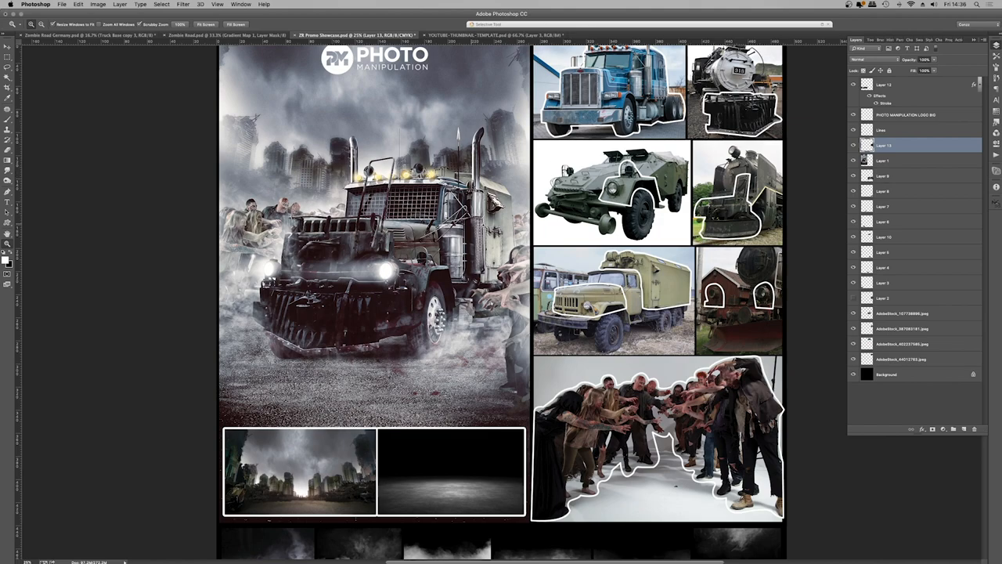
Bring up the Zombie Road.psd cover with the blood-splattered red truck
click(223, 35)
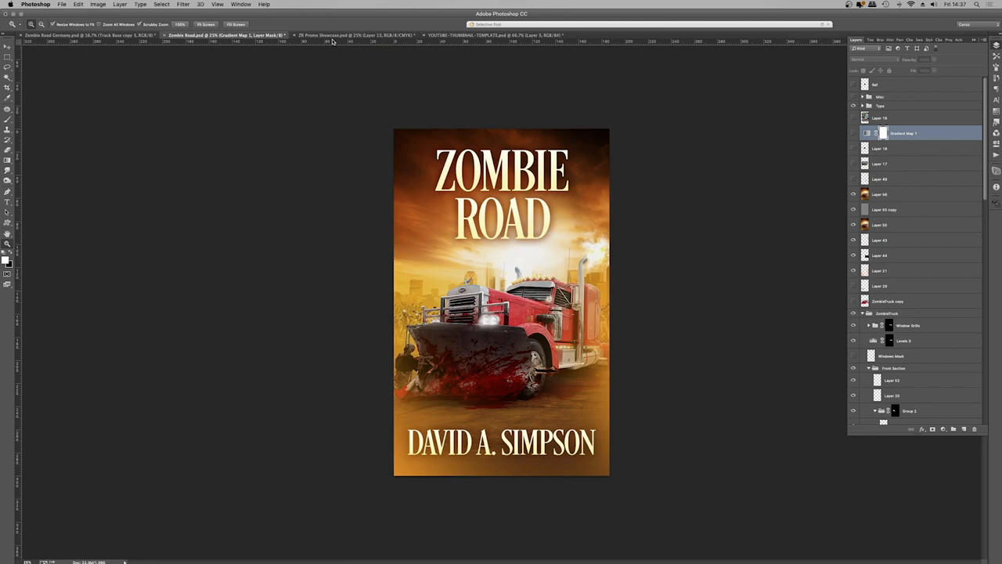
Make the Type group visible on the German cover, then return to Zombie Road.psd
click(55, 35)
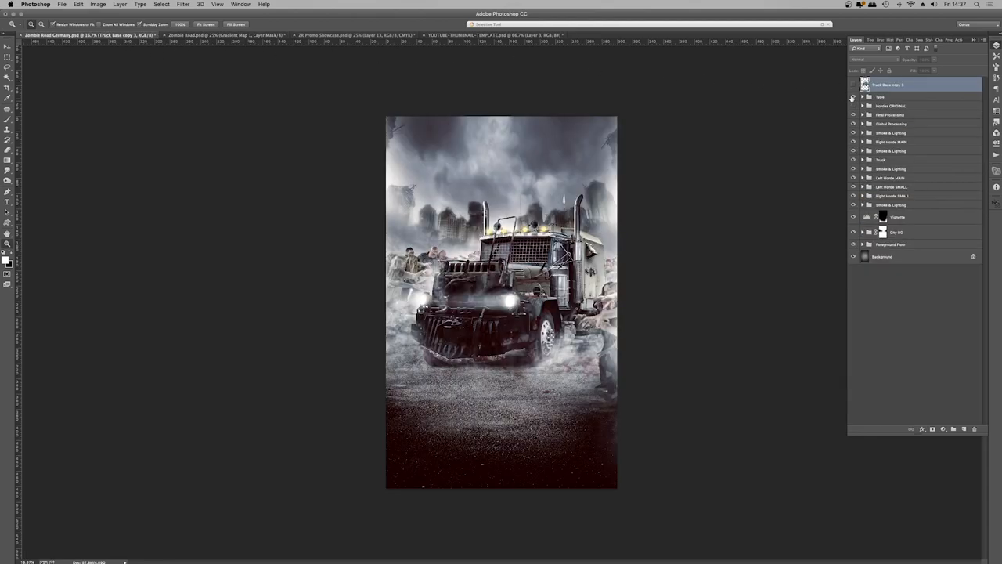
click(853, 96)
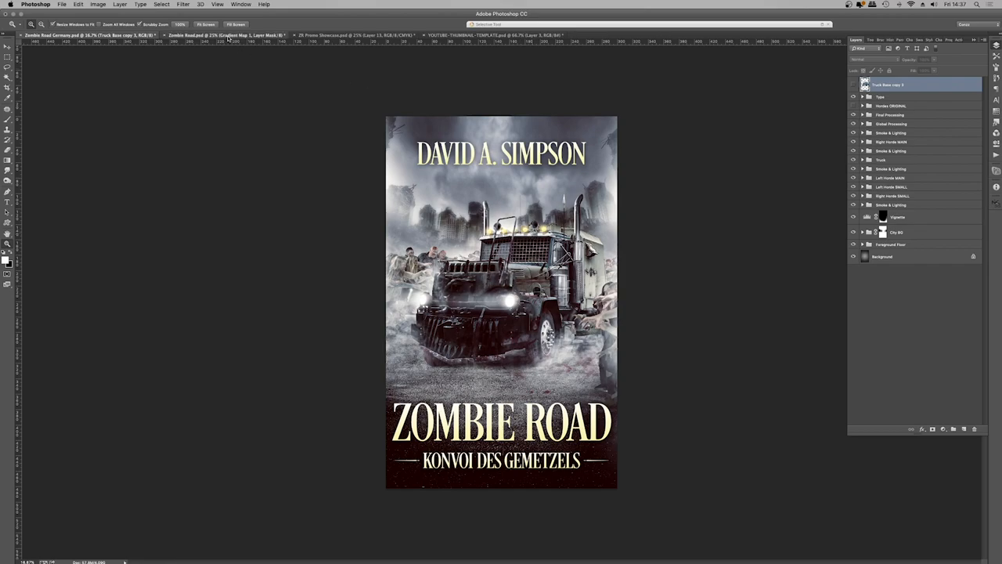
click(227, 35)
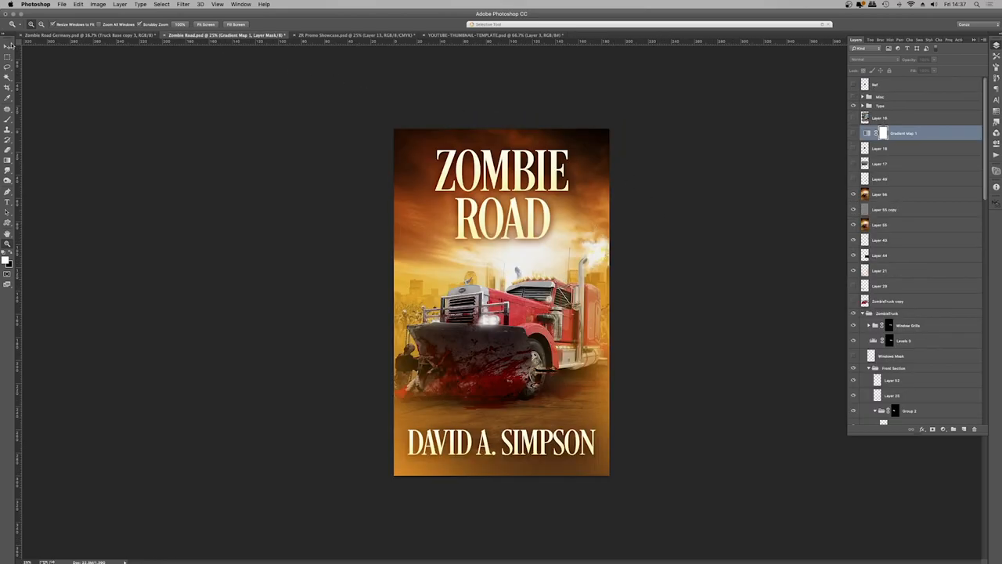
Reopen Zombie Road Germany.psd showing the Konvoi des Gemetzels title and truck
click(90, 36)
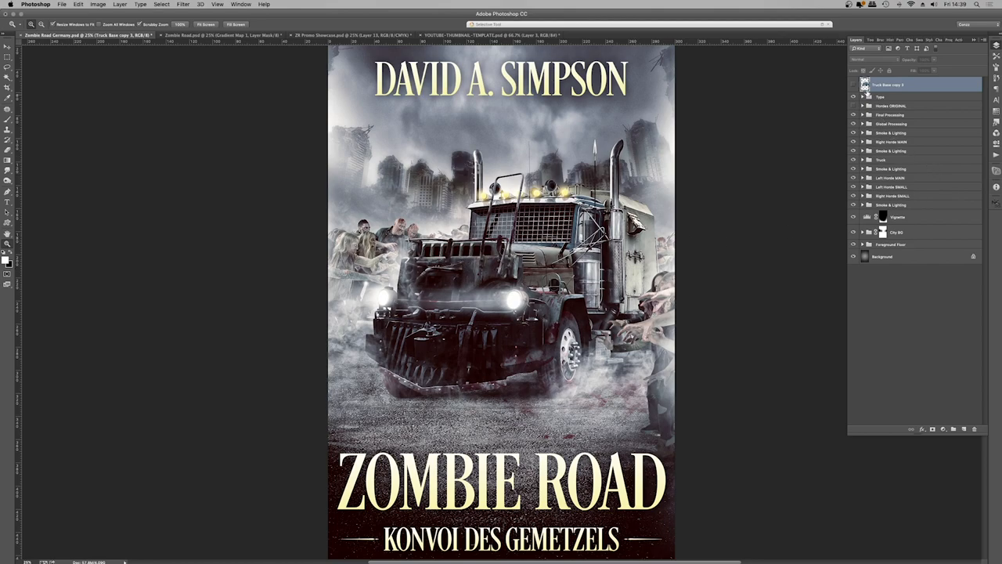
mouse_move(692, 121)
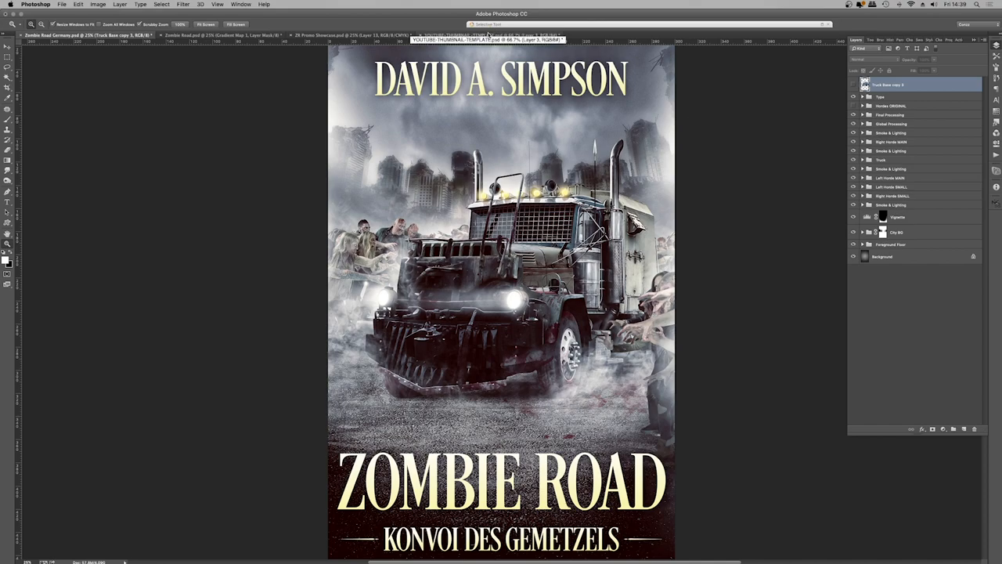
Scroll the ZR Promo Showcase sheet down to the city, floor and smoke sources
click(485, 35)
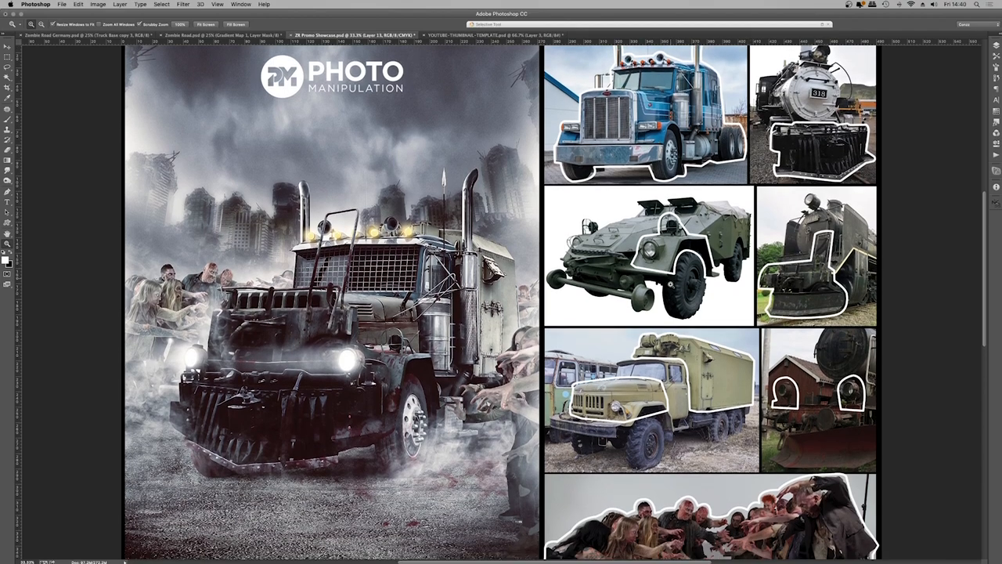
scroll(down, 3)
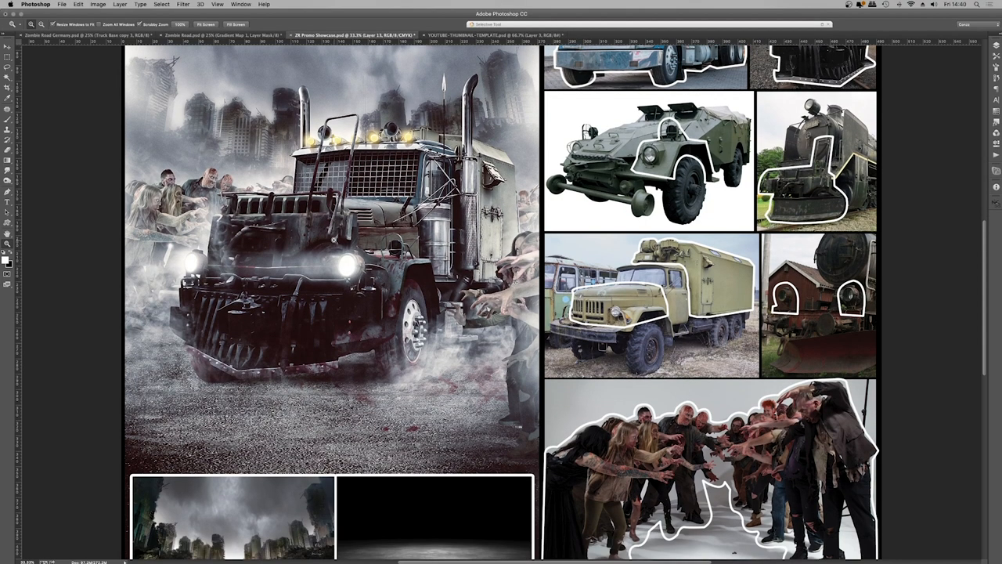
scroll(down, 3)
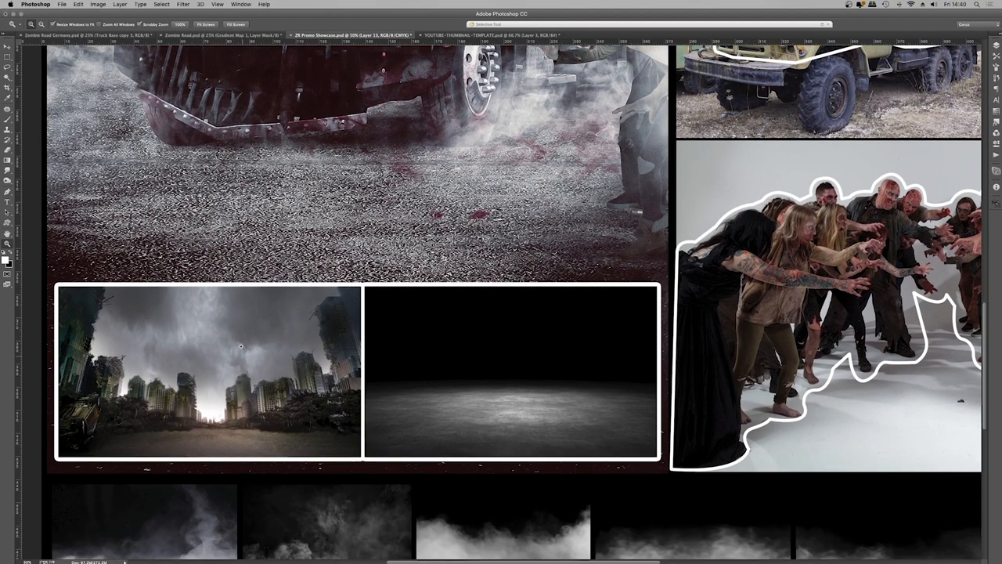
scroll(down, 3)
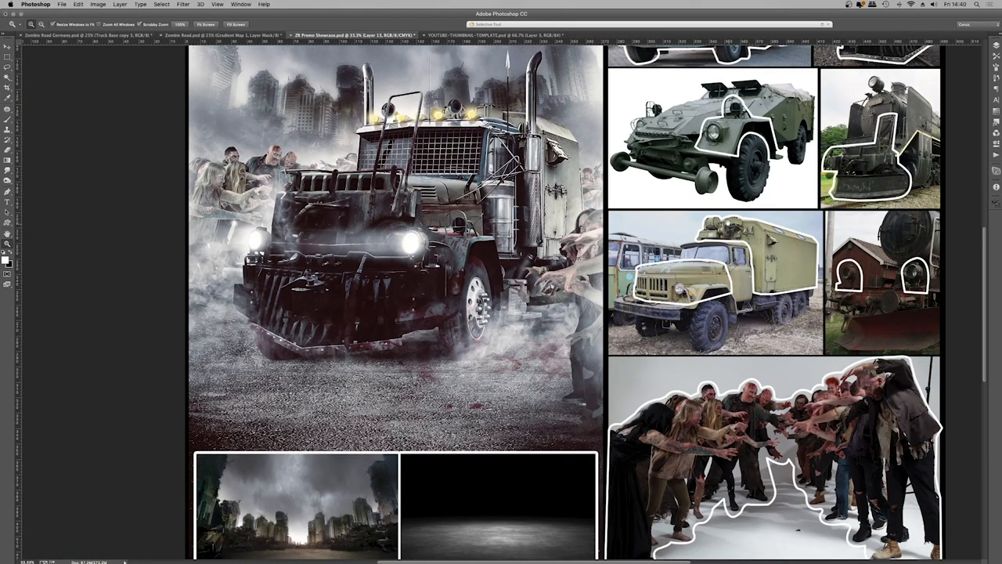
Switch to Finder on the S026 Zombie Groups and Horde stock folder
key(Cmd+Tab)
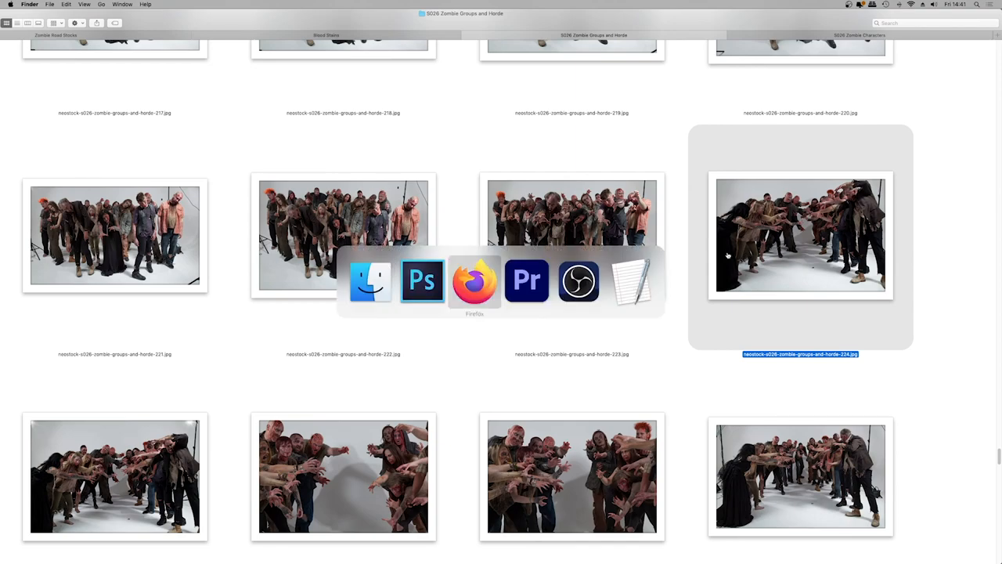
Scroll the NeoStock horror bundle page in Firefox down to its zombie horde cast
click(474, 280)
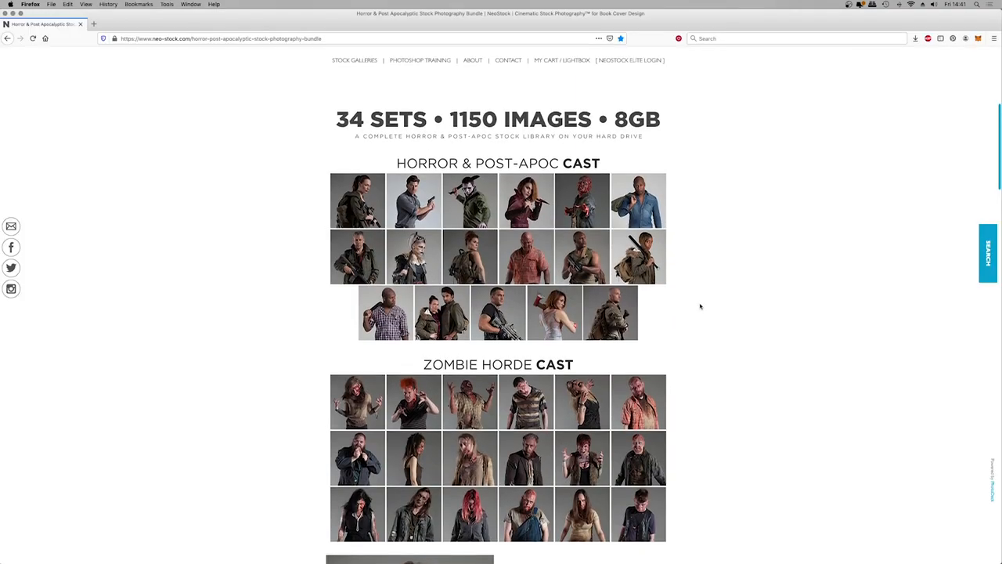
mouse_move(428, 235)
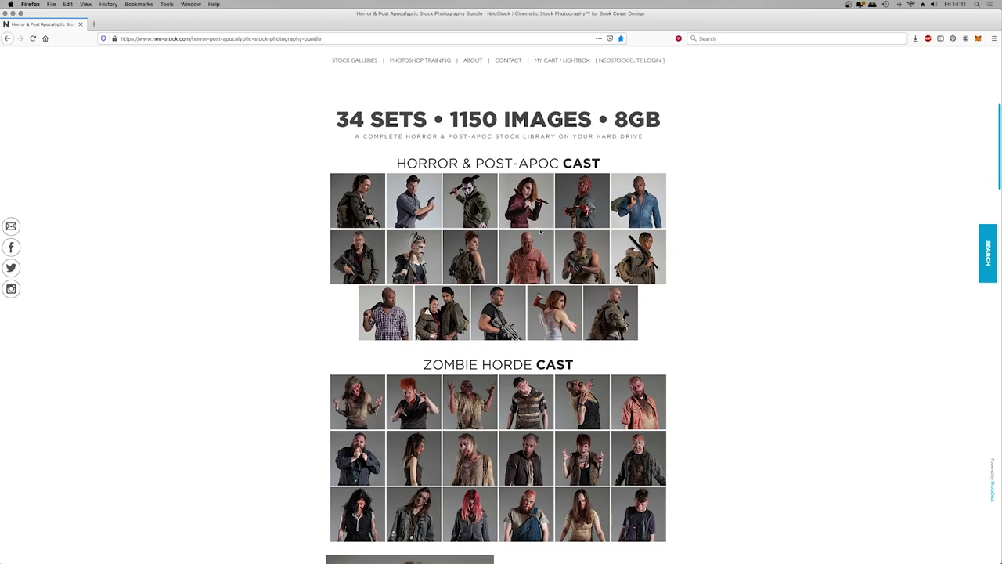
scroll(down, 3)
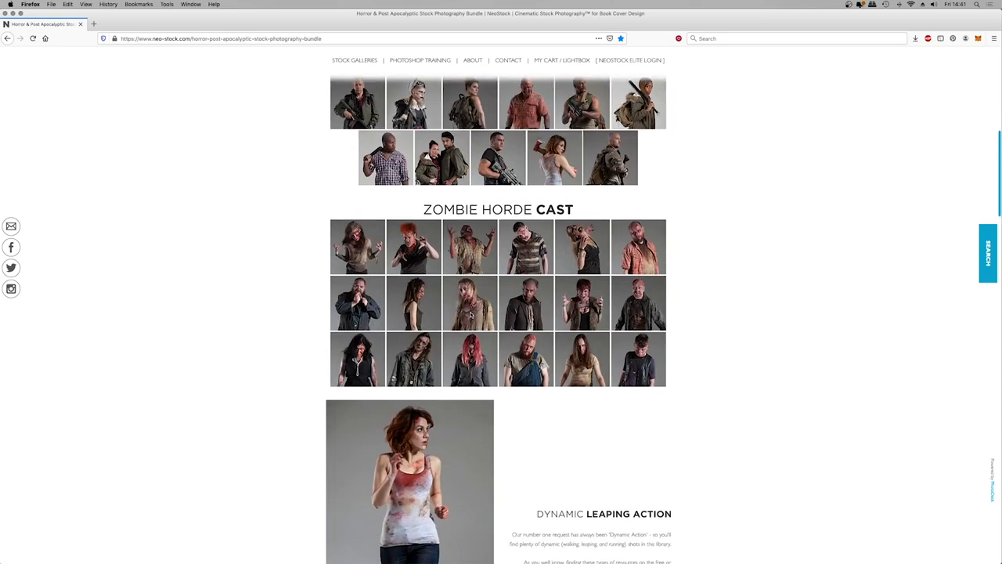
scroll(down, 3)
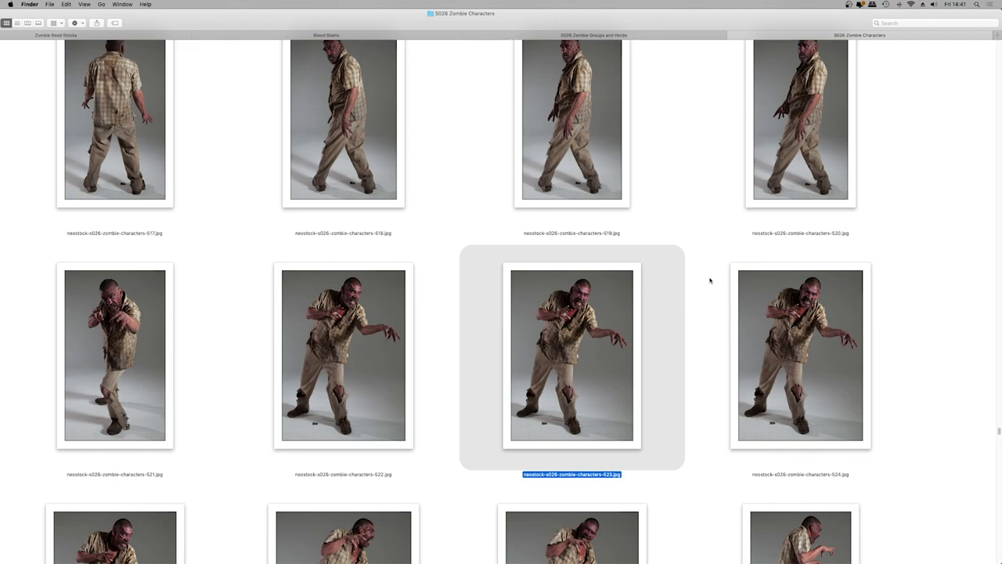
Scroll the S026 Zombie Characters folder through zombie poses numbered past 540
scroll(down, 3)
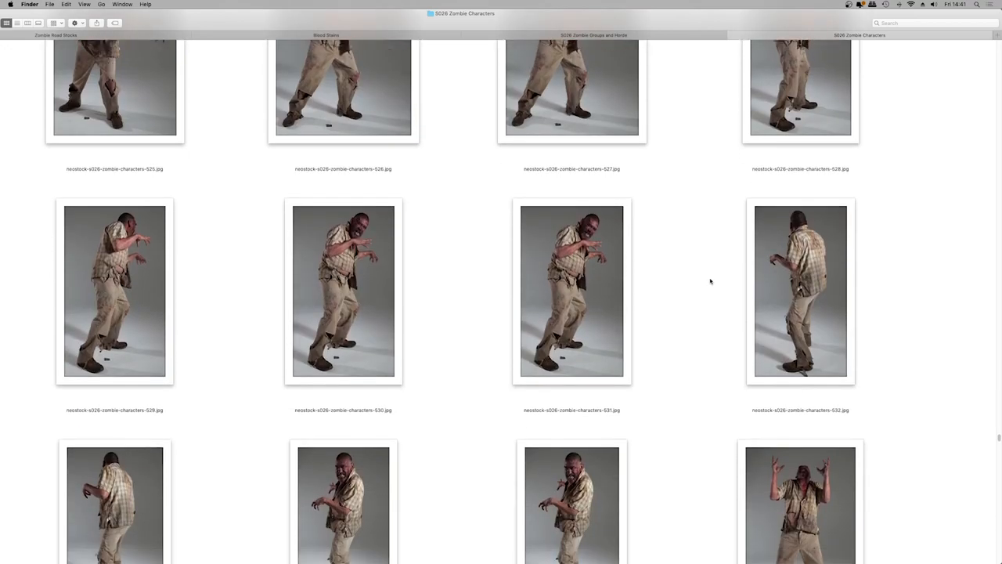
scroll(down, 3)
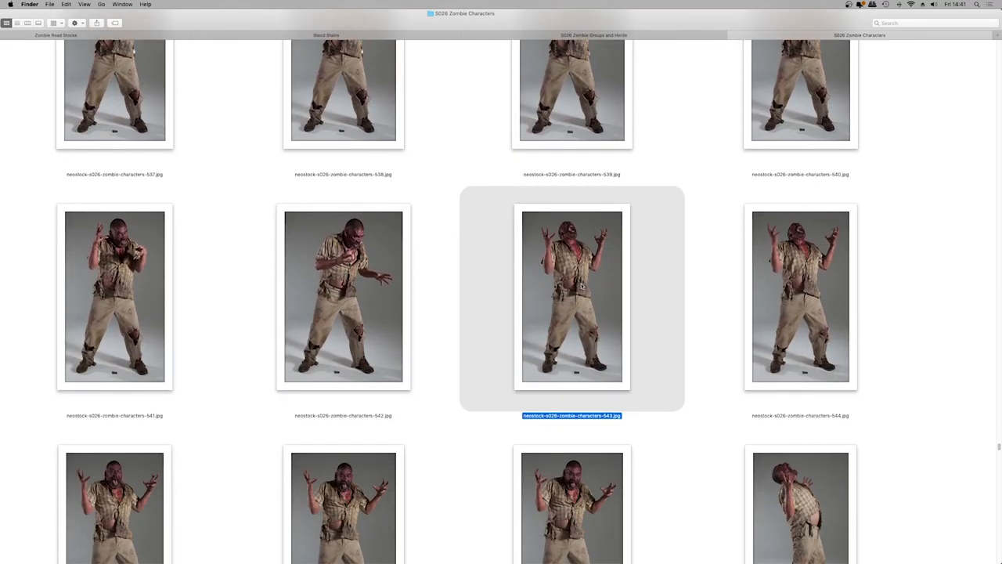
scroll(down, 3)
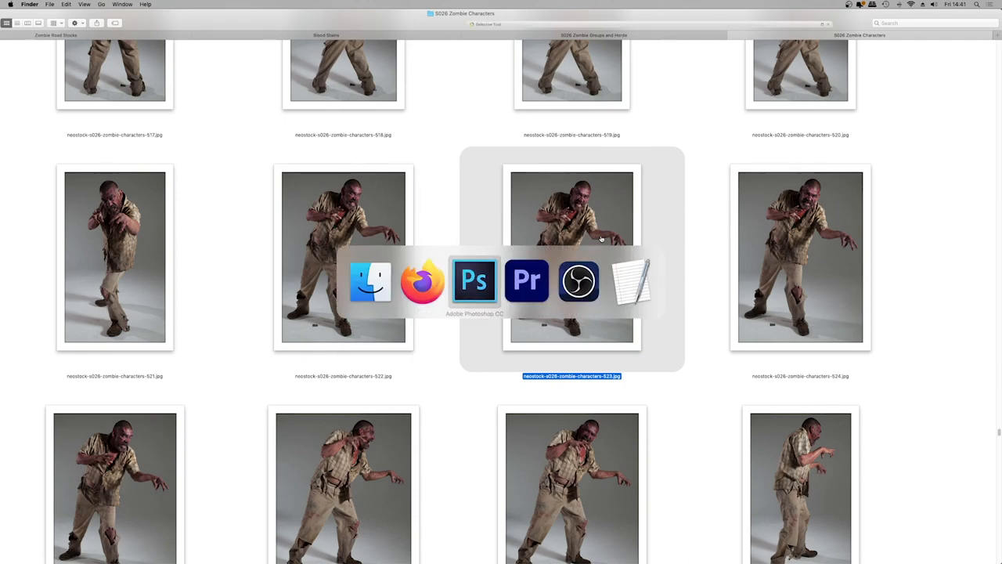
Return to Photoshop on the finished red-truck Zombie Road.psd cover
click(475, 281)
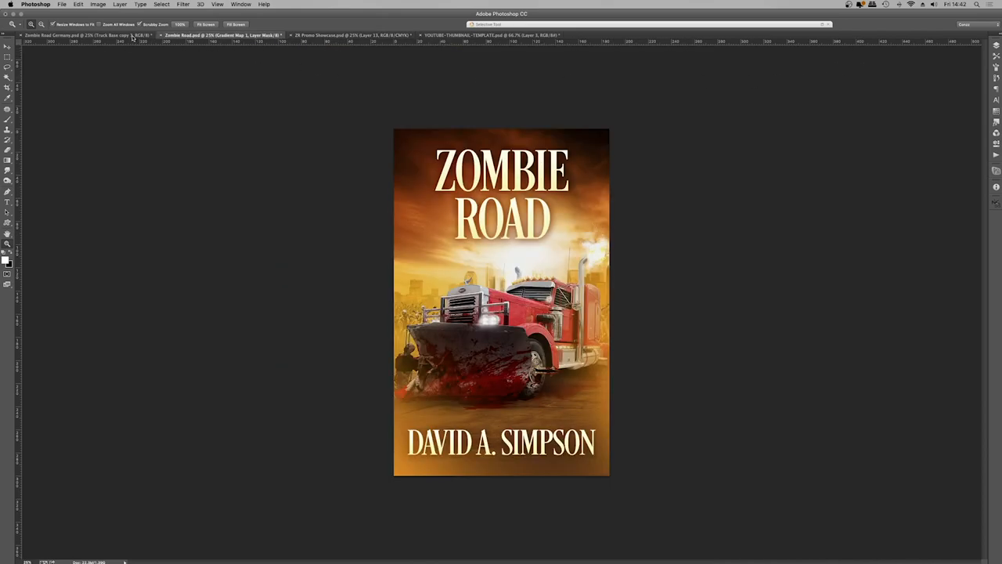
On Zombie Road Germany, compare Truck Base copy 3, Type and Hordes ORIGINAL, leaving them hidden
click(78, 36)
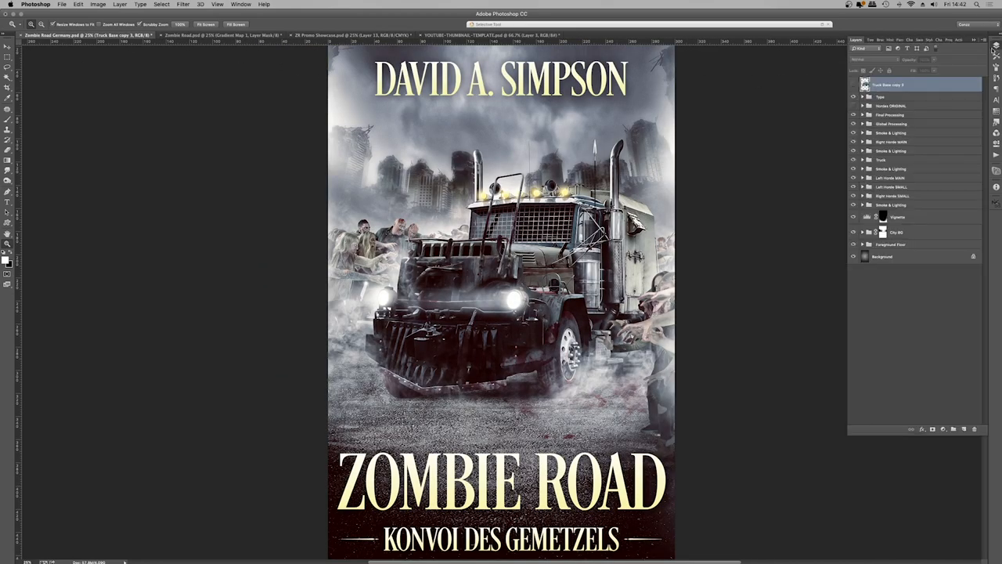
click(853, 84)
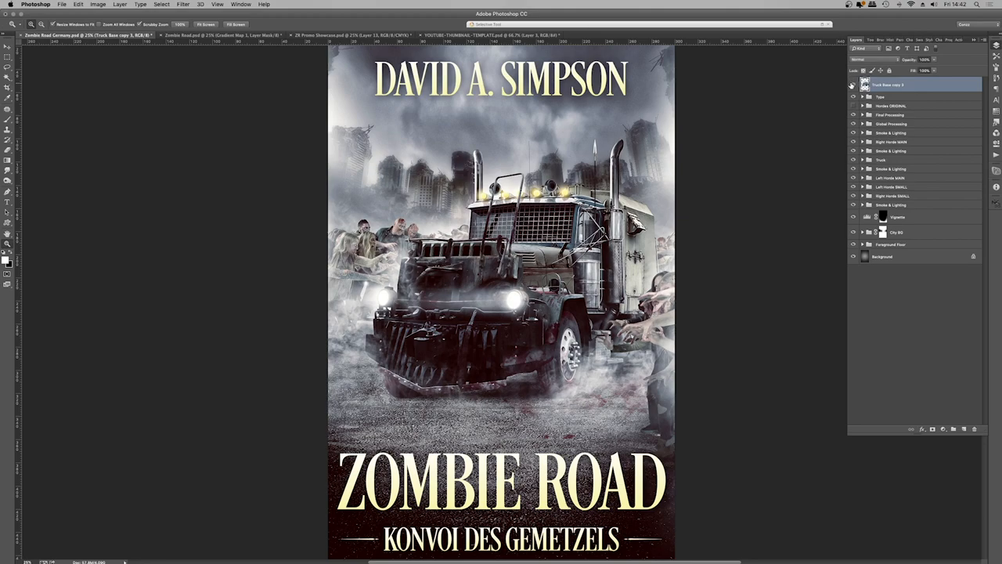
click(853, 84)
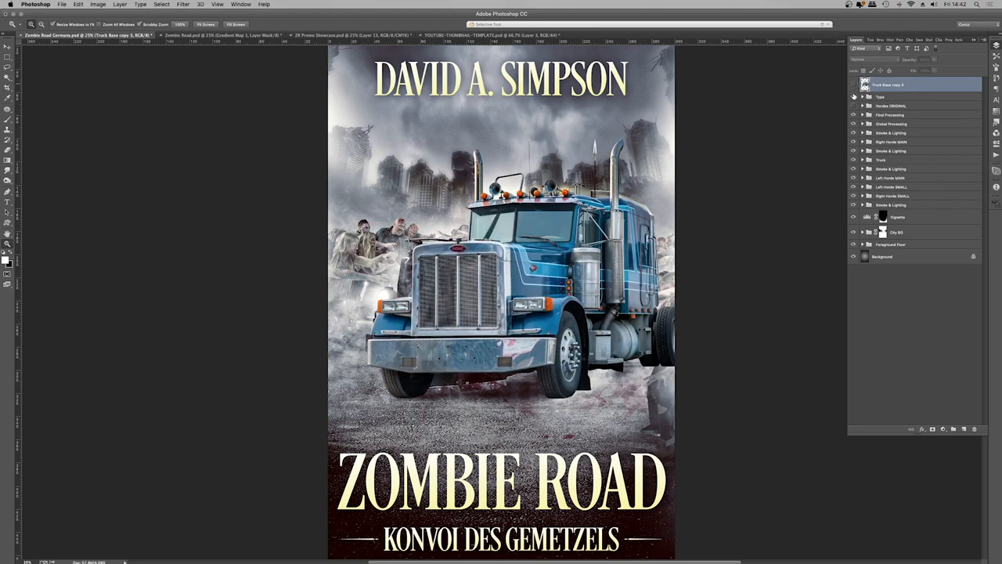
click(853, 85)
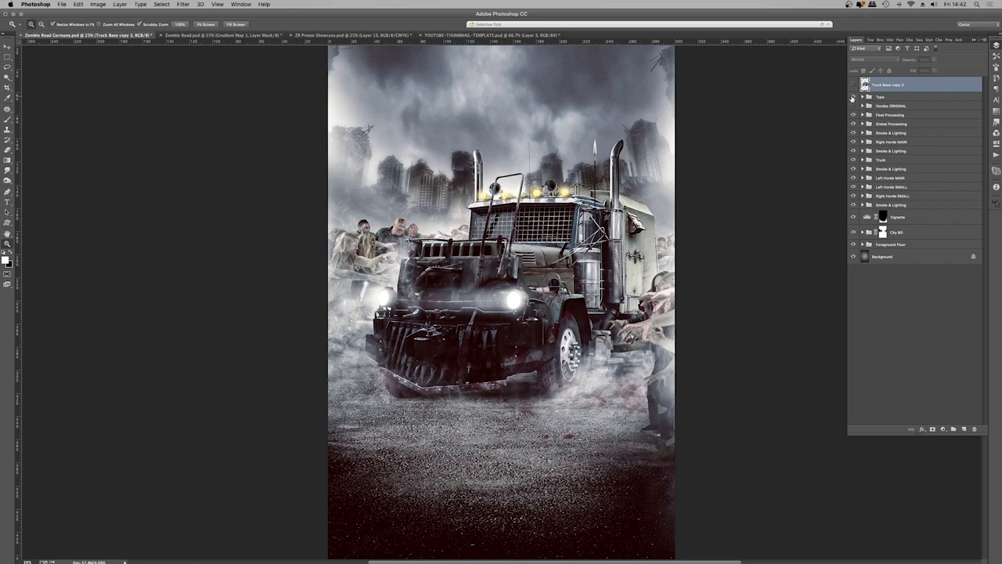
click(853, 97)
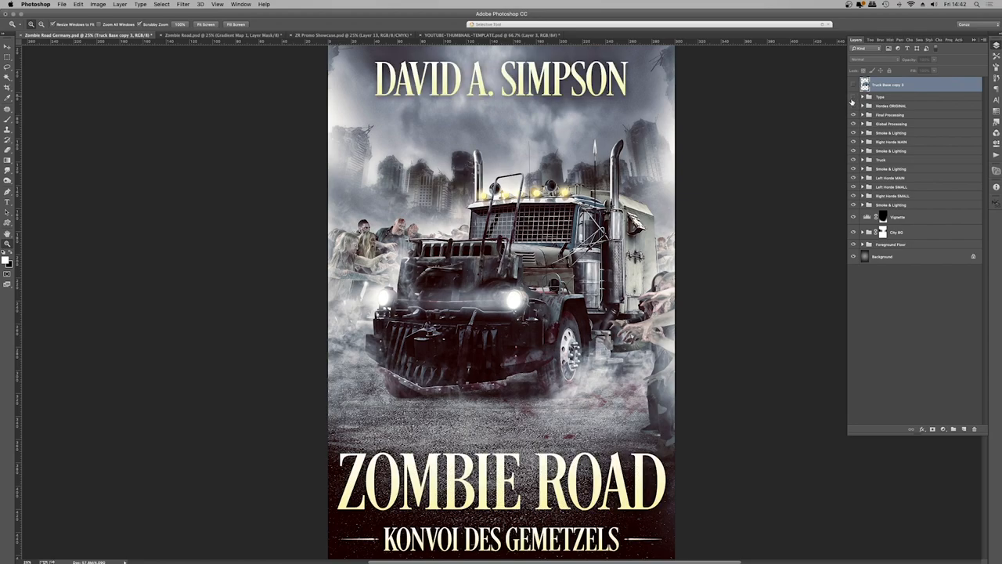
click(852, 85)
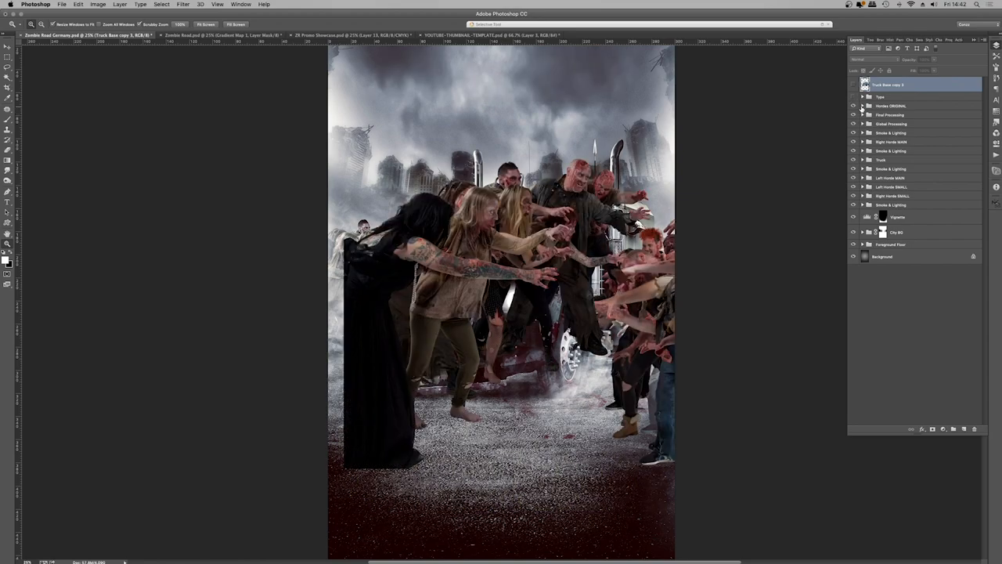
click(861, 105)
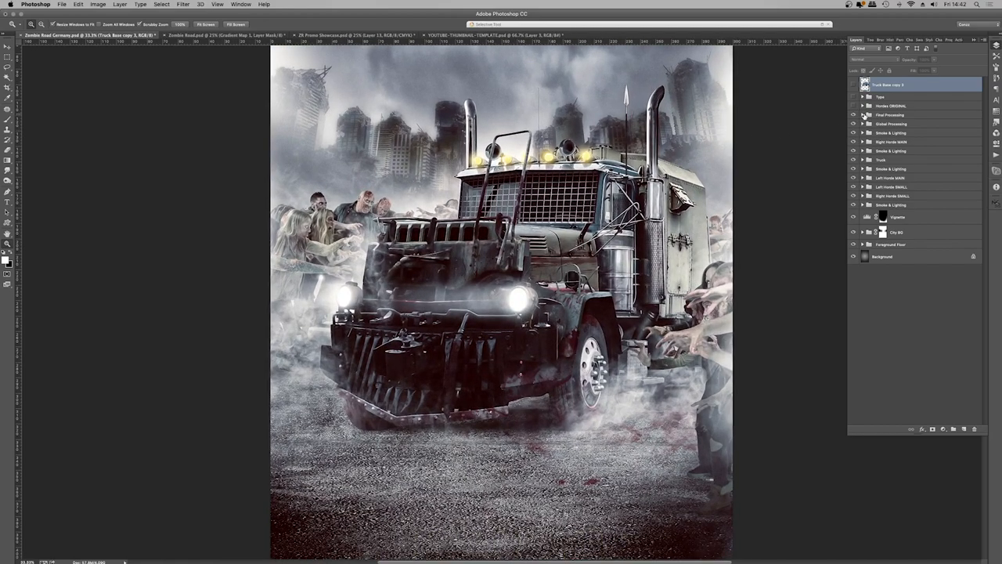
Expand Final Processing, hide Selective Color 4 to compare the blue truck, and expand the Nik panel
click(861, 115)
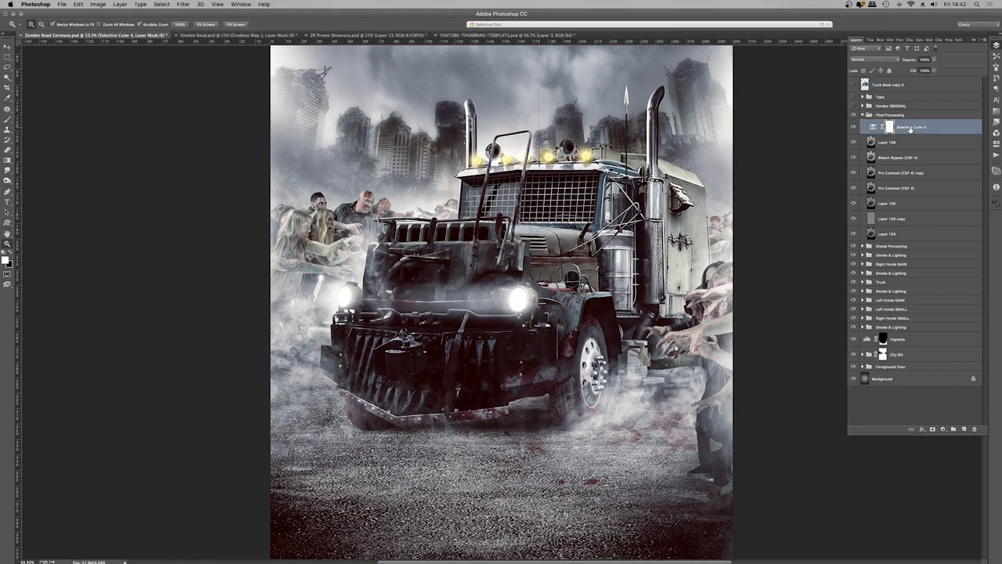
click(892, 115)
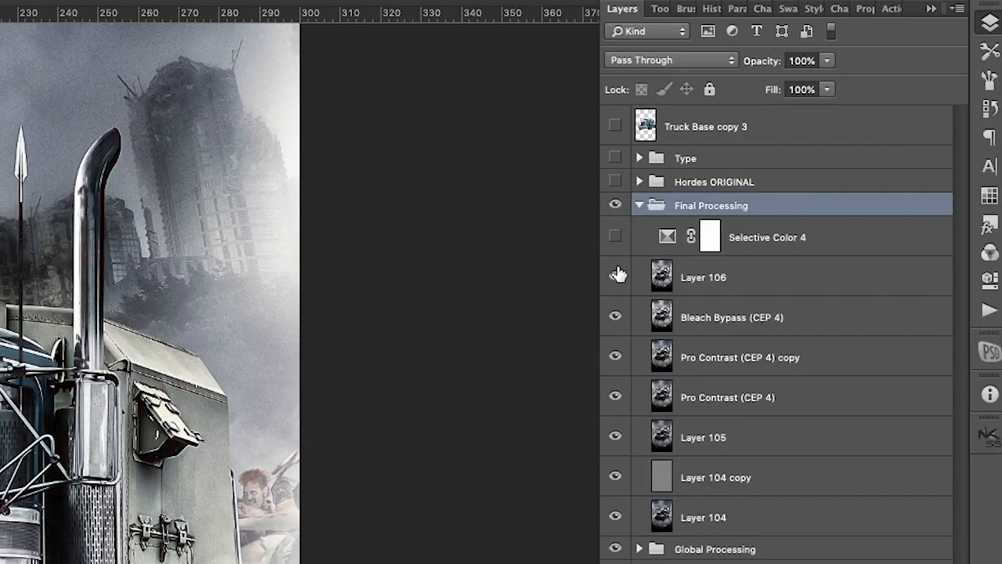
click(615, 276)
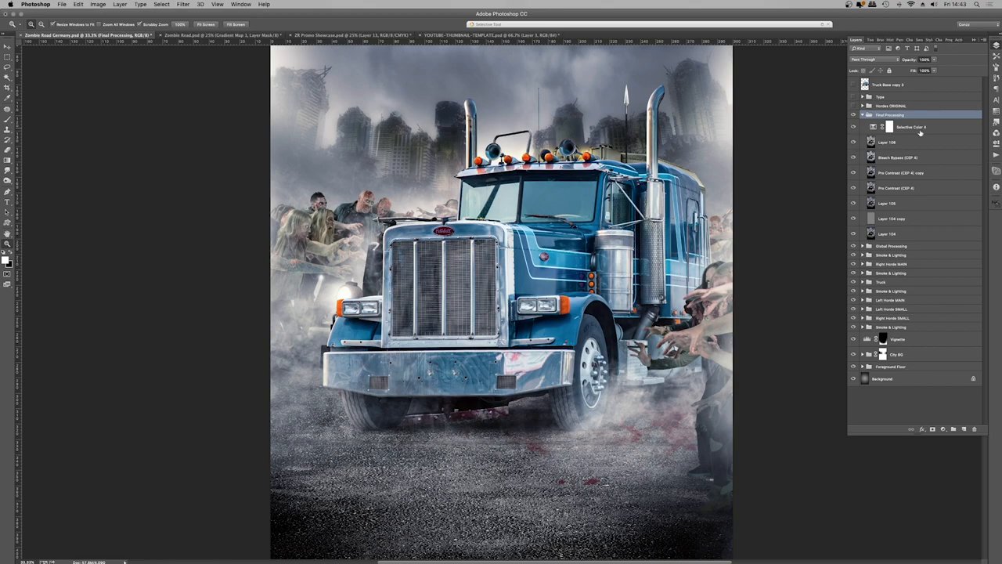
click(910, 127)
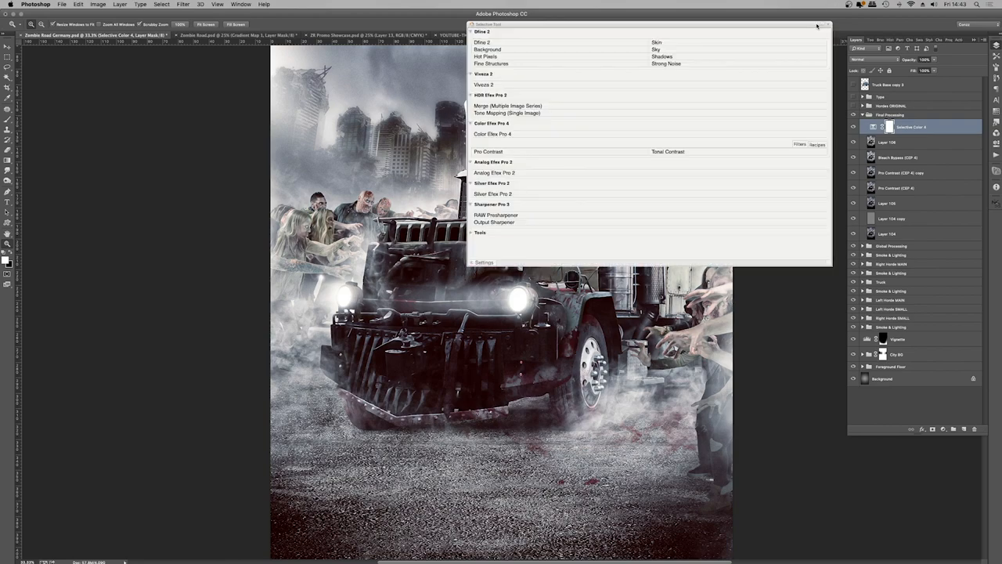
Launch Color Efex Pro 4 from the Nik Selective Tool panel, retrying after the unavailable alert
drag(642, 26, 517, 98)
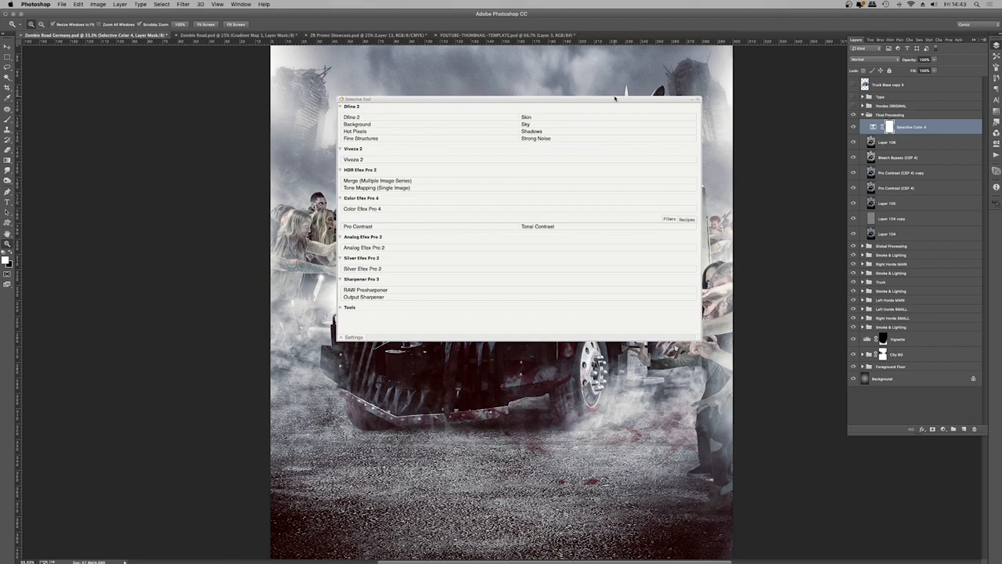
mouse_move(601, 108)
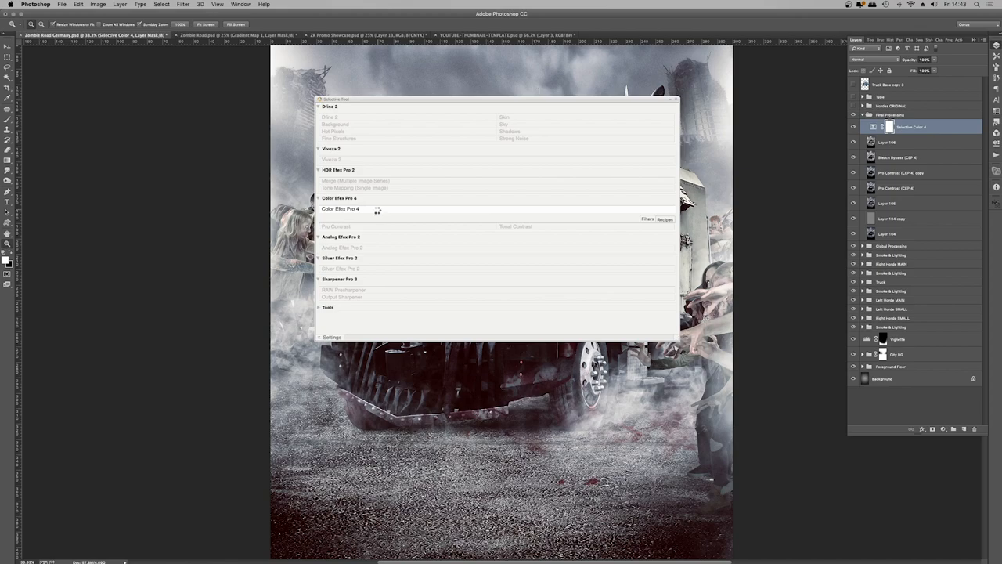
click(340, 208)
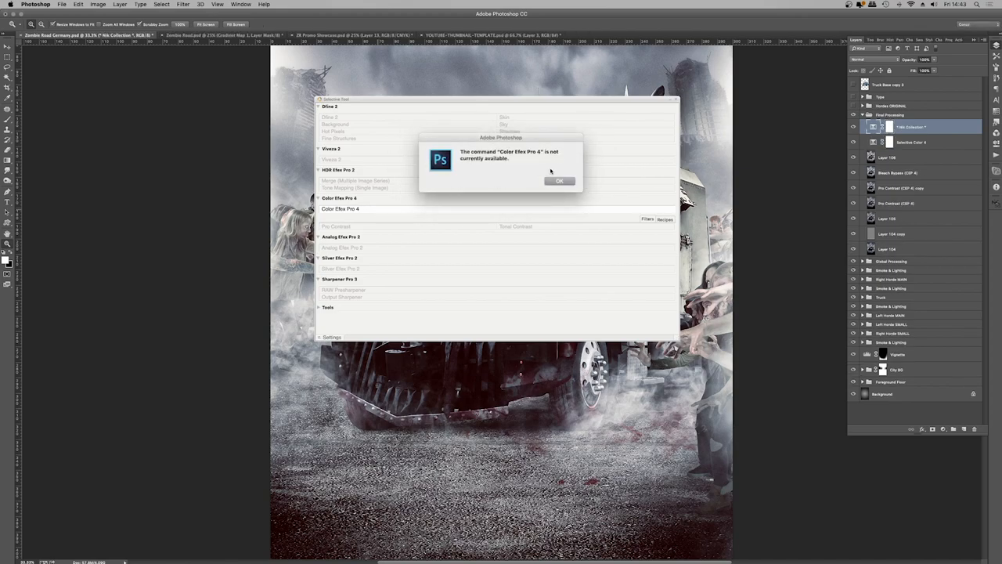
click(559, 181)
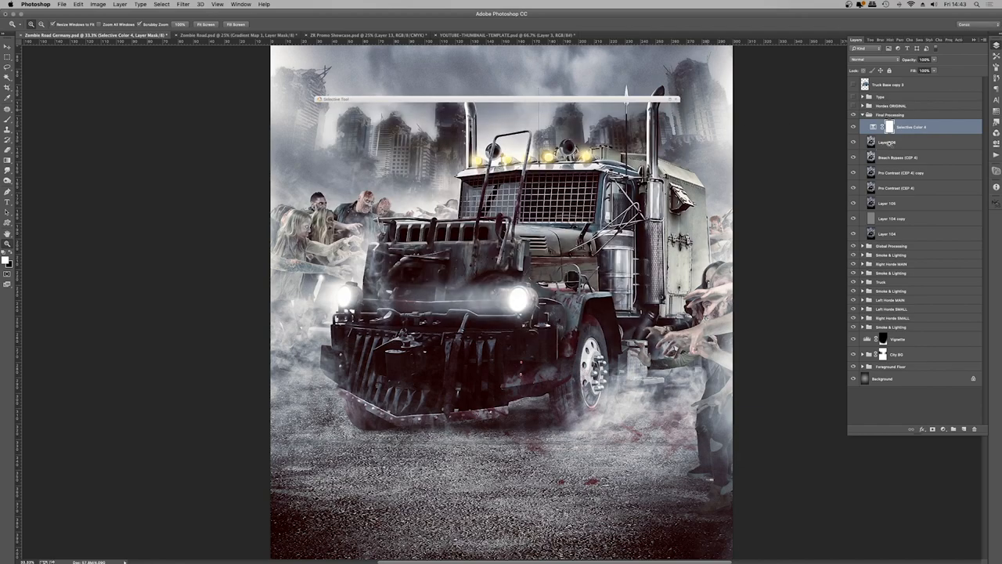
click(888, 142)
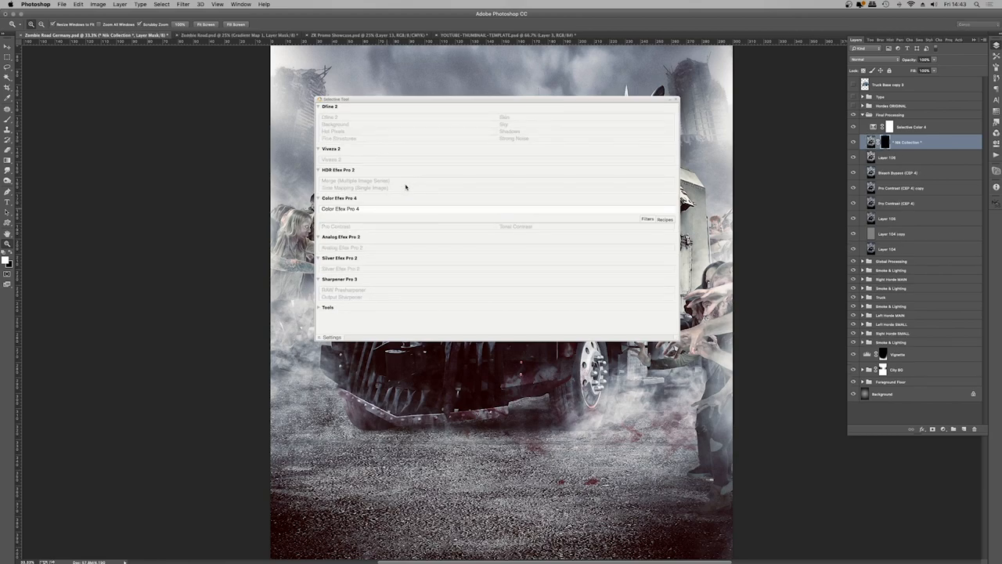
mouse_move(406, 182)
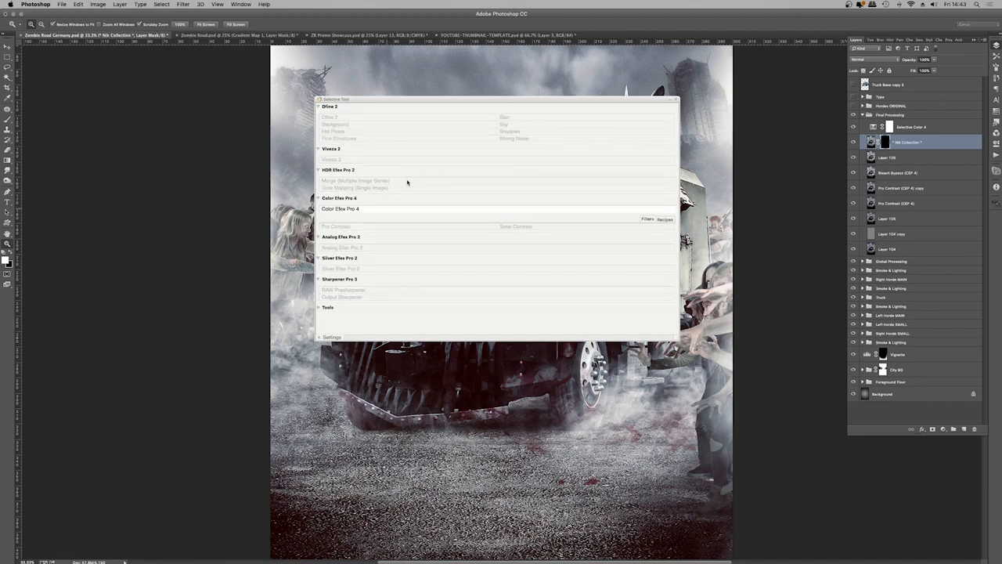
click(340, 208)
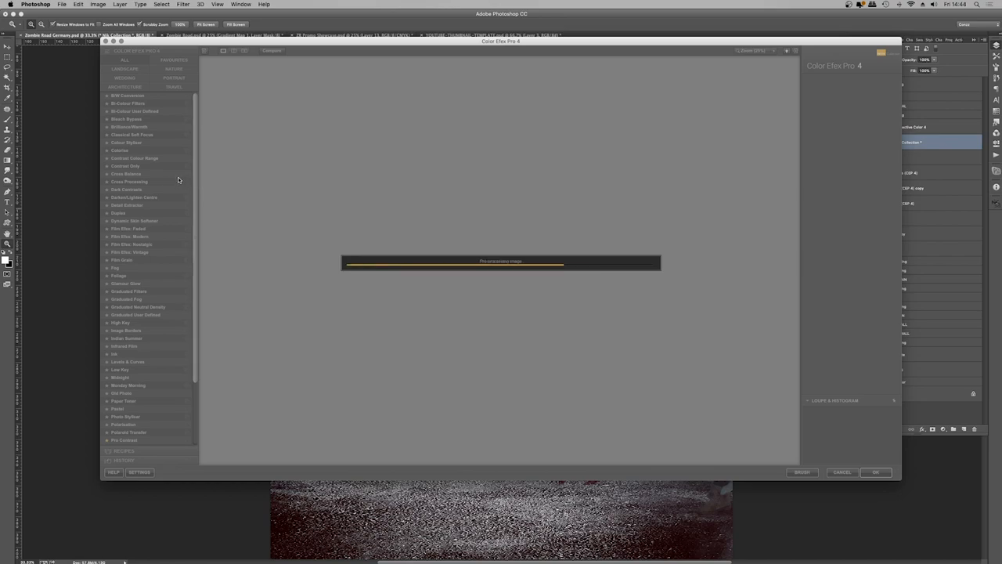
Cancel Color Efex Pro 4 without applying a filter and collapse the Nik Selective Tool panel
click(126, 119)
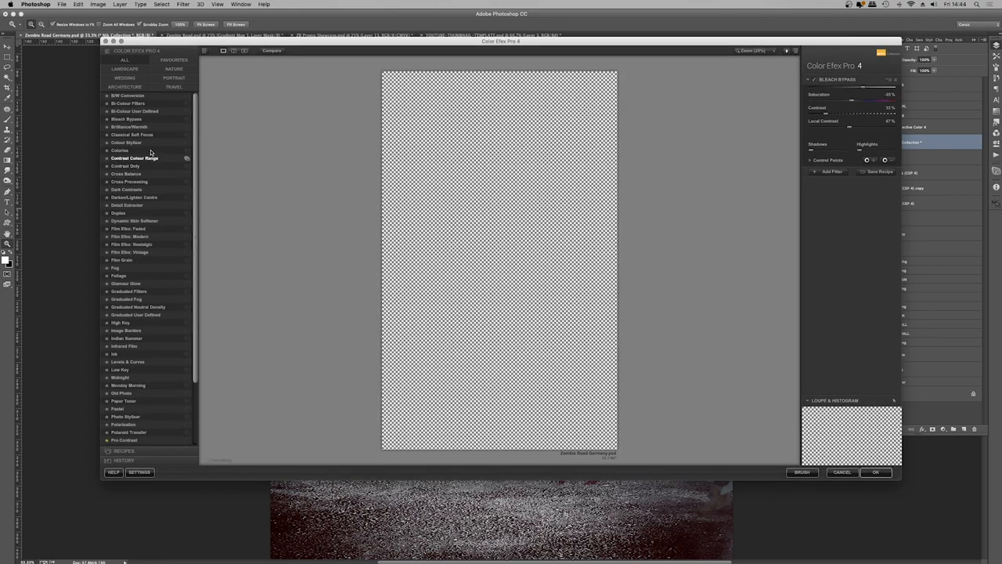
click(126, 119)
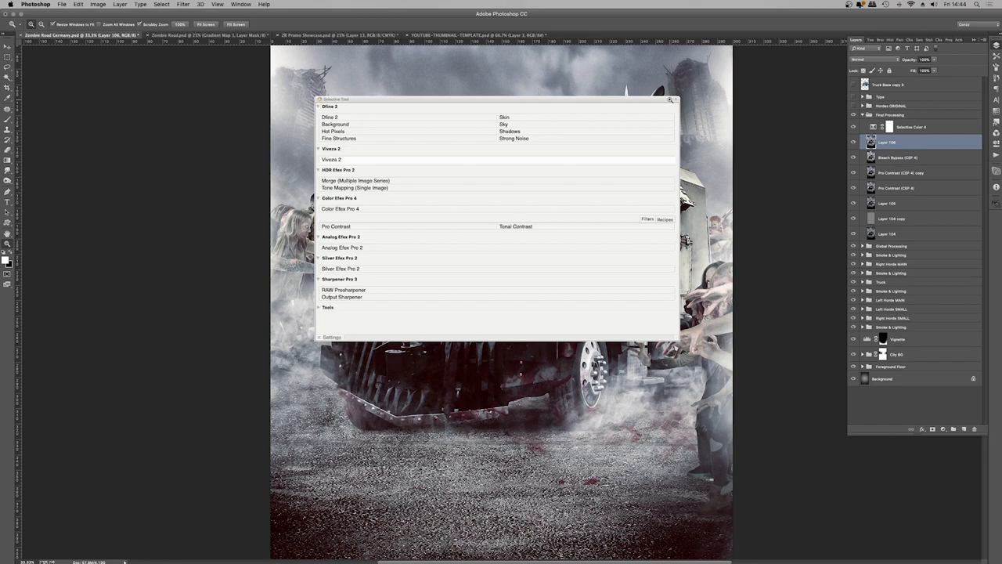
click(671, 100)
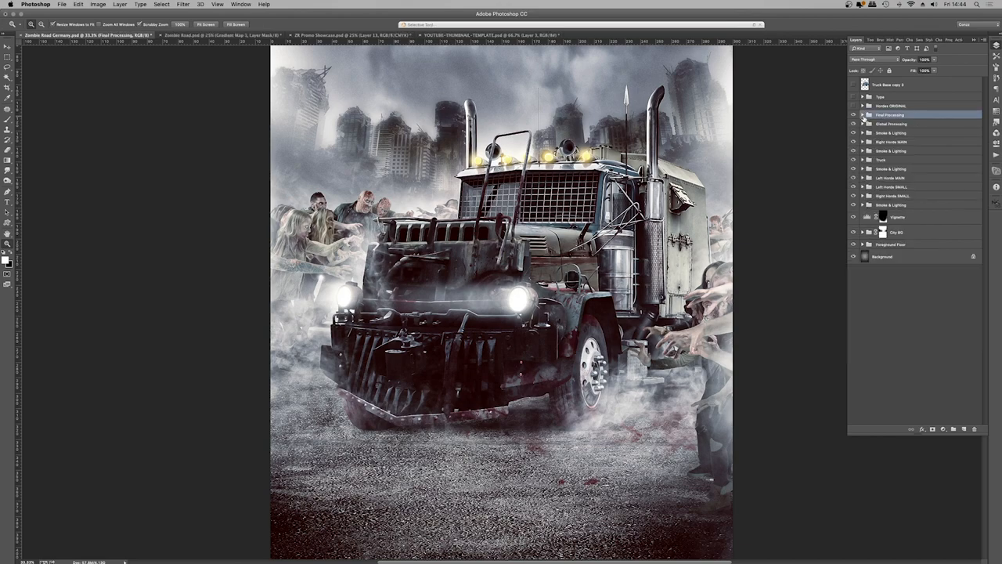
In Global Processing, hide Gradient Map 5 and Color Lookup 1 and check Selective Color 3
click(861, 123)
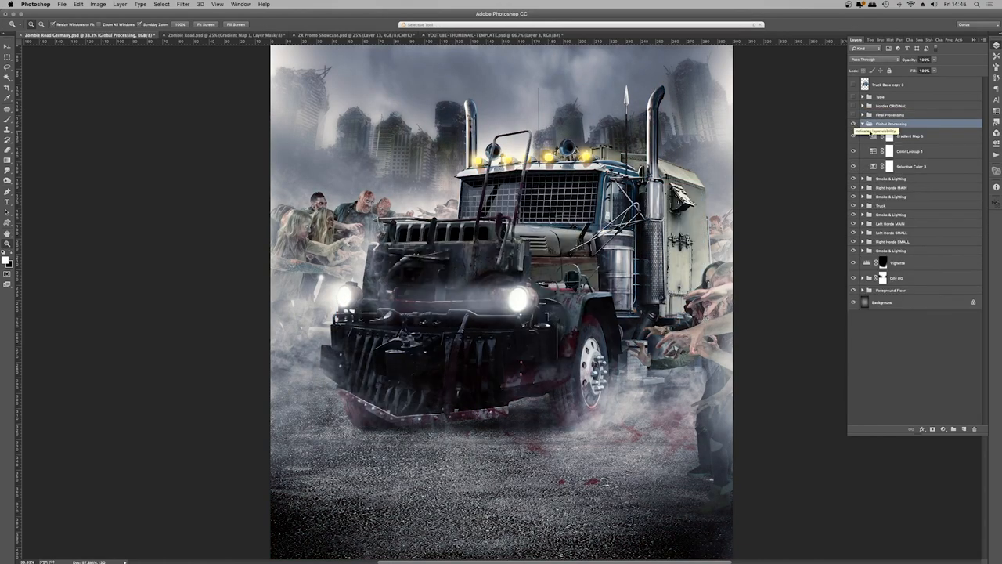
click(908, 135)
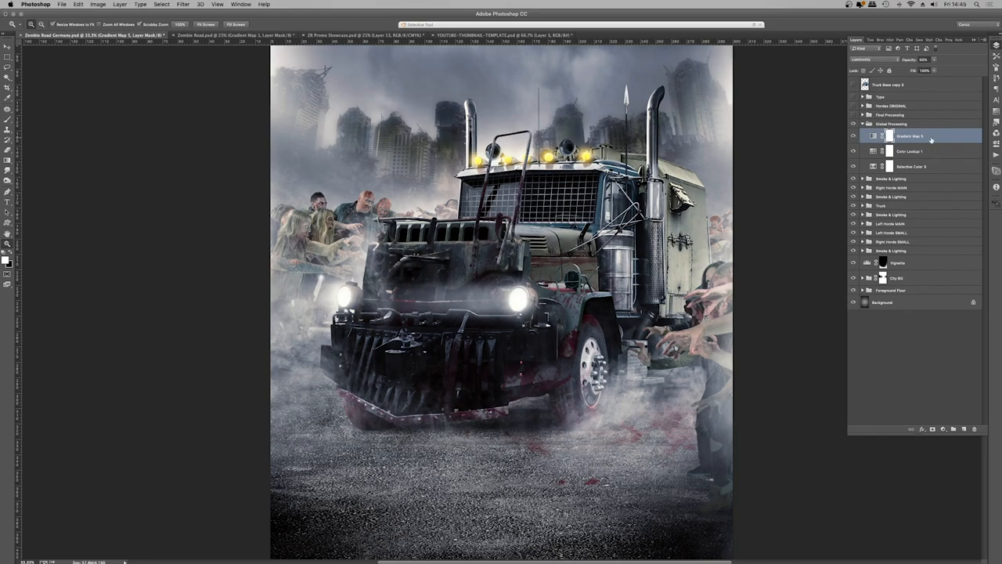
click(853, 135)
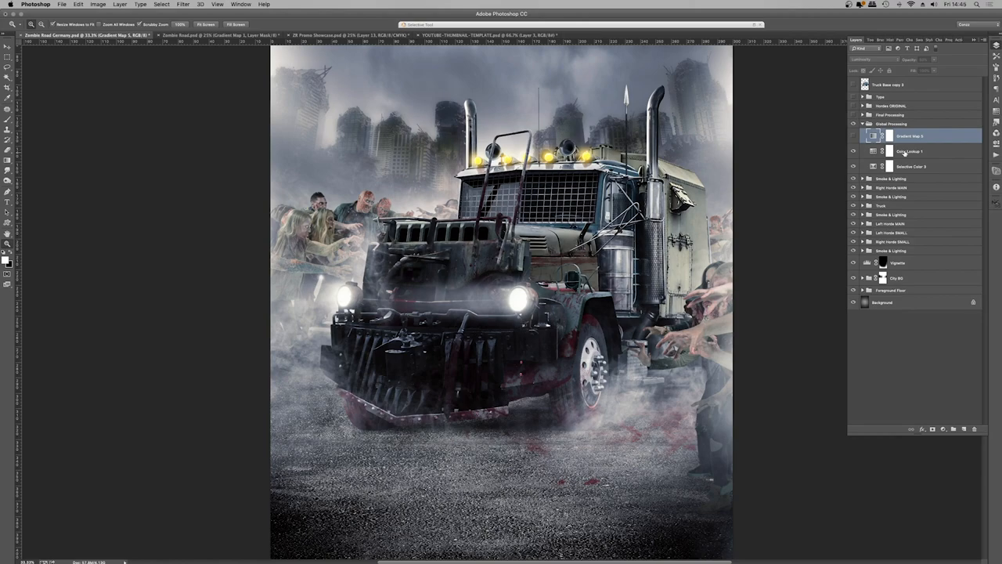
click(910, 150)
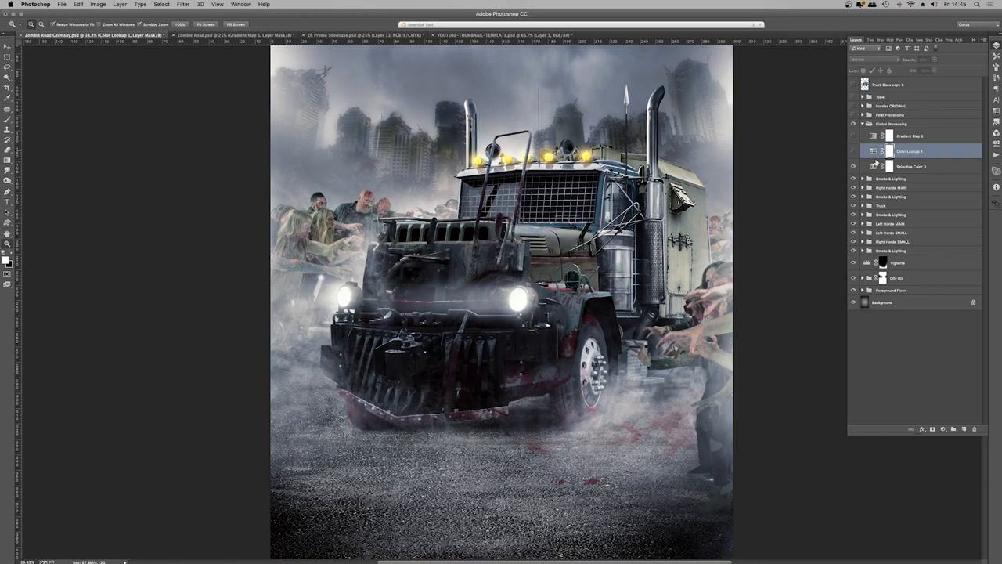
click(912, 166)
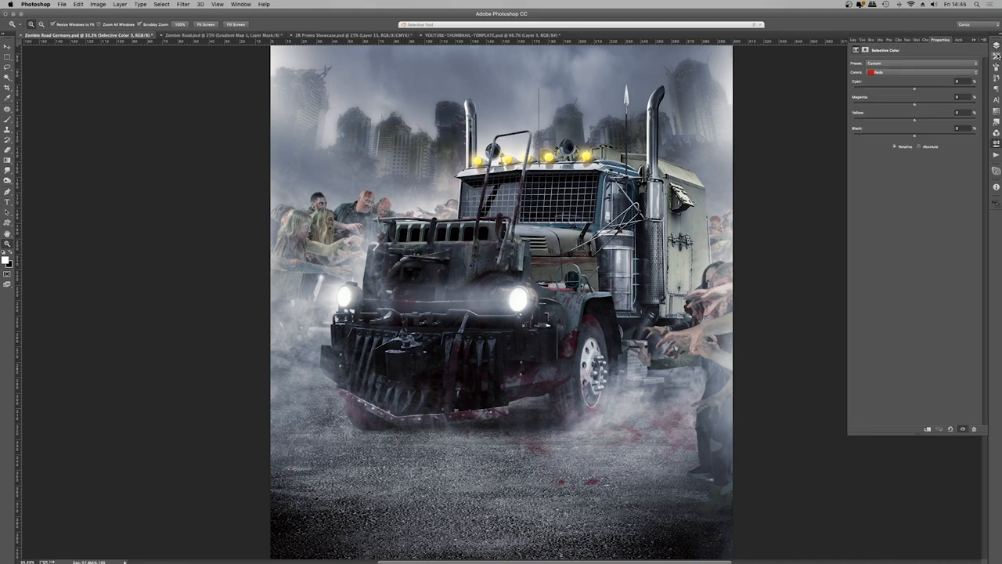
Zoom in on the poster using the Zoom tool's right-click options
click(855, 40)
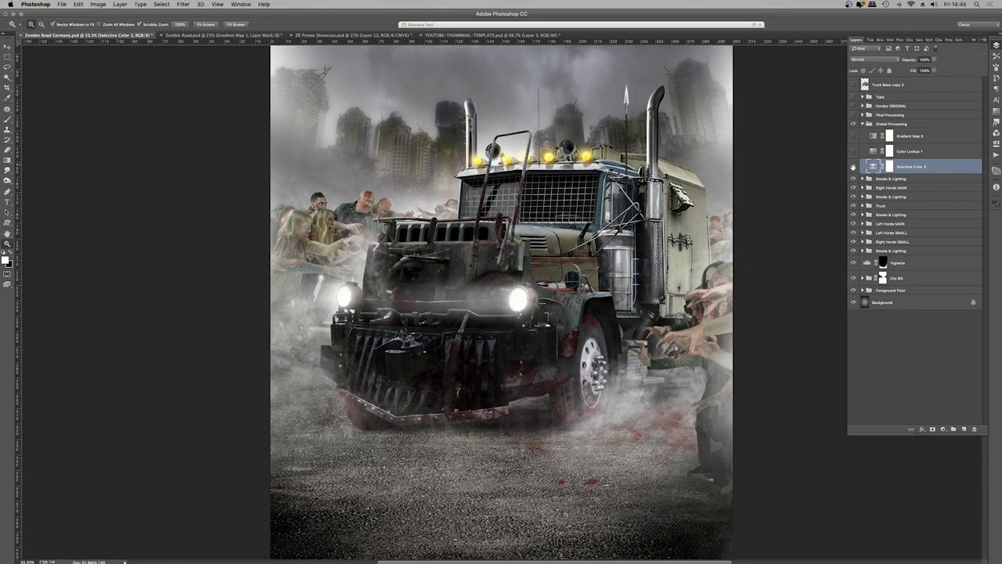
right_click(505, 211)
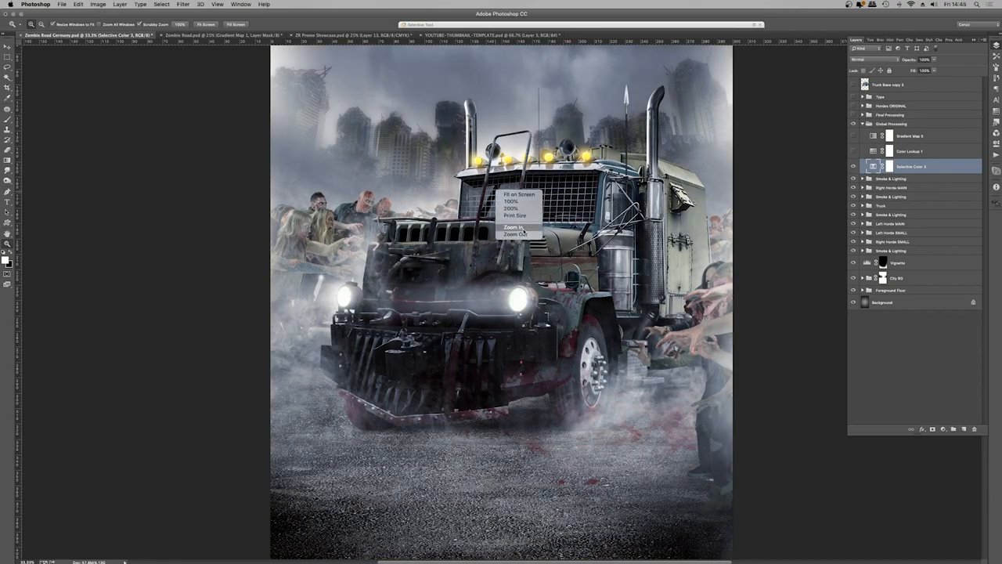
click(515, 233)
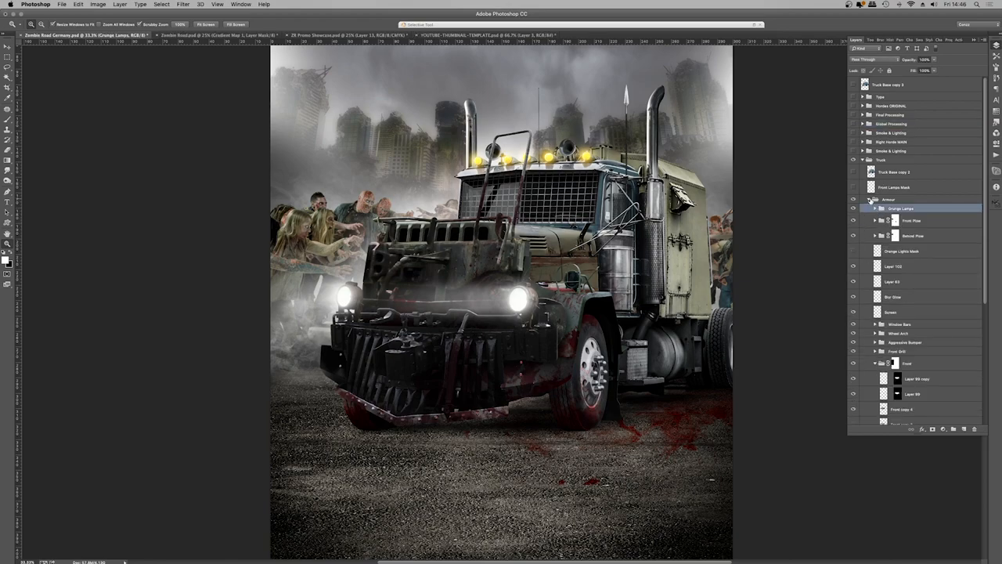
Hide the Truck group and the zombie horde groups in the Layers panel
click(866, 199)
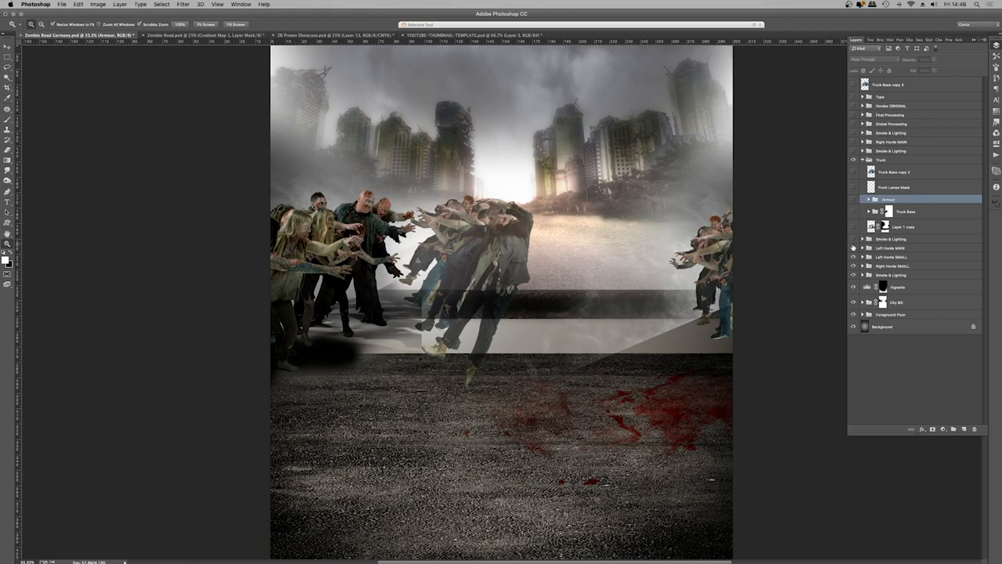
click(853, 248)
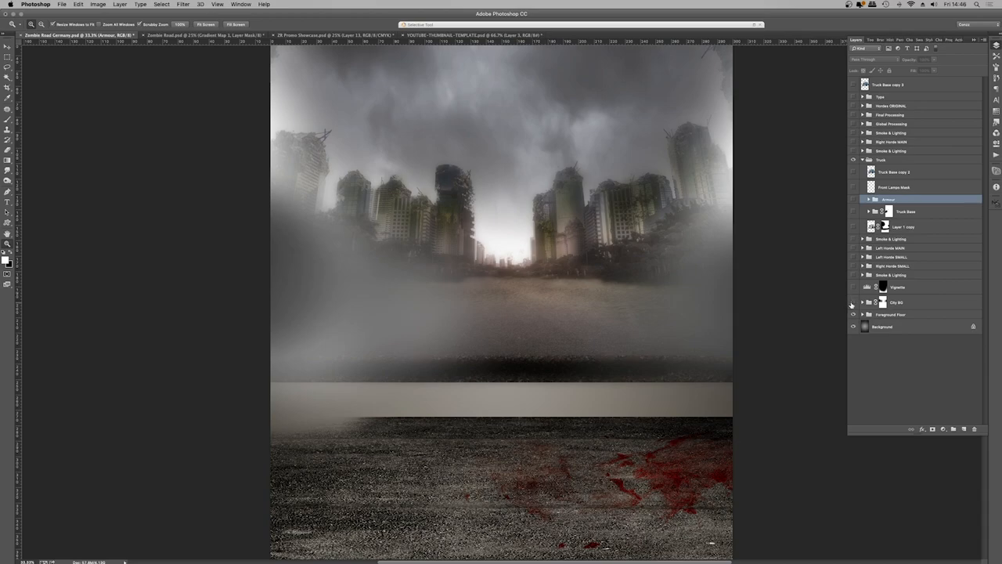
click(853, 302)
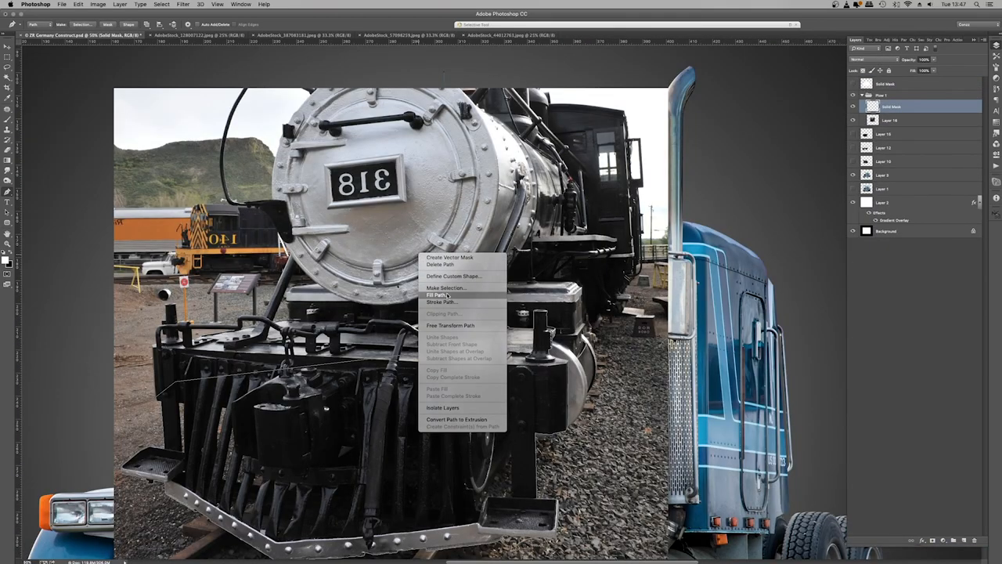
Fill the traced path outlining the locomotive's plow
click(446, 287)
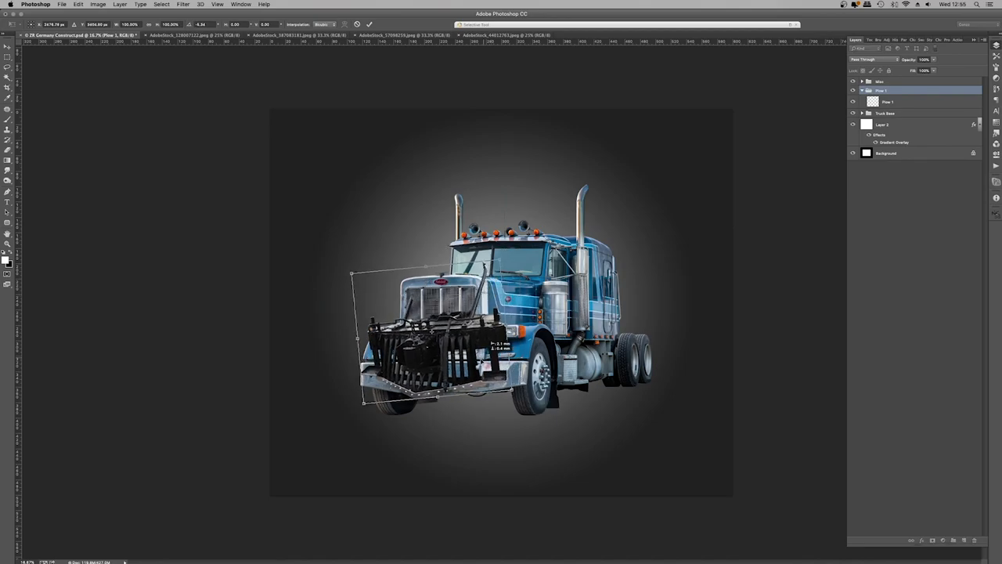
Reshape the plow to fit the truck front and hide one of the plow pieces
click(289, 35)
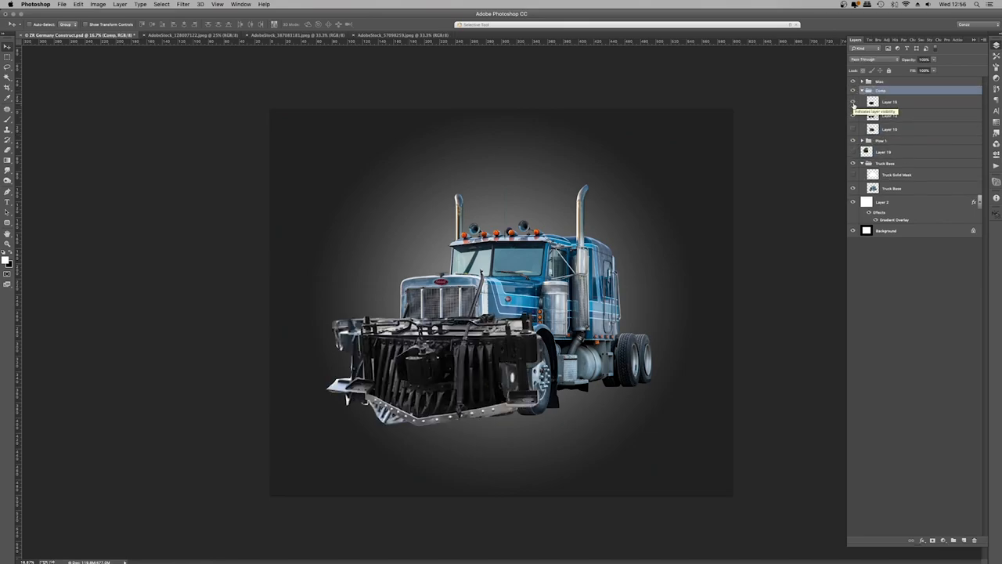
click(852, 91)
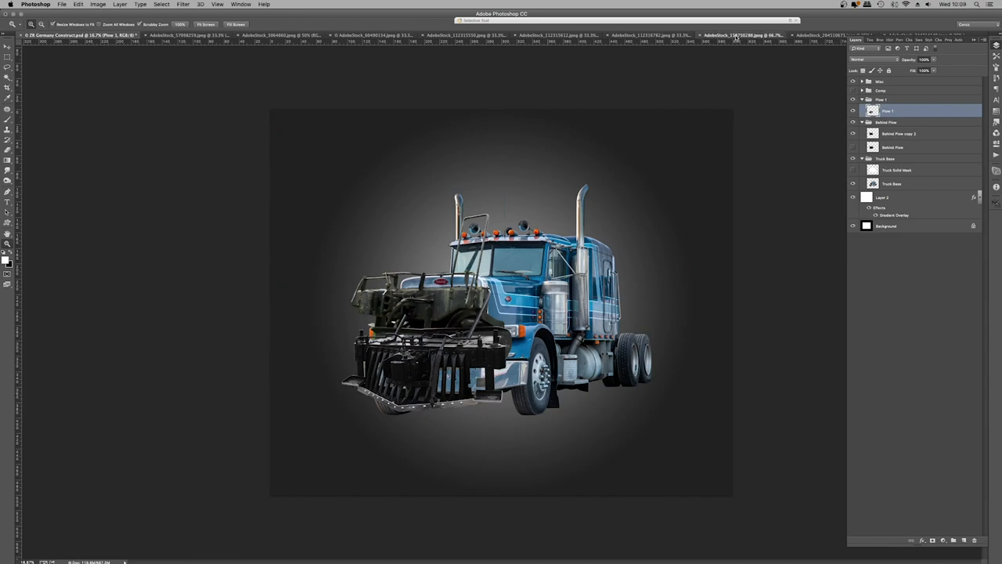
Copy the rusty locomotive's lamp and buffer area and paste it beside the truck
click(740, 34)
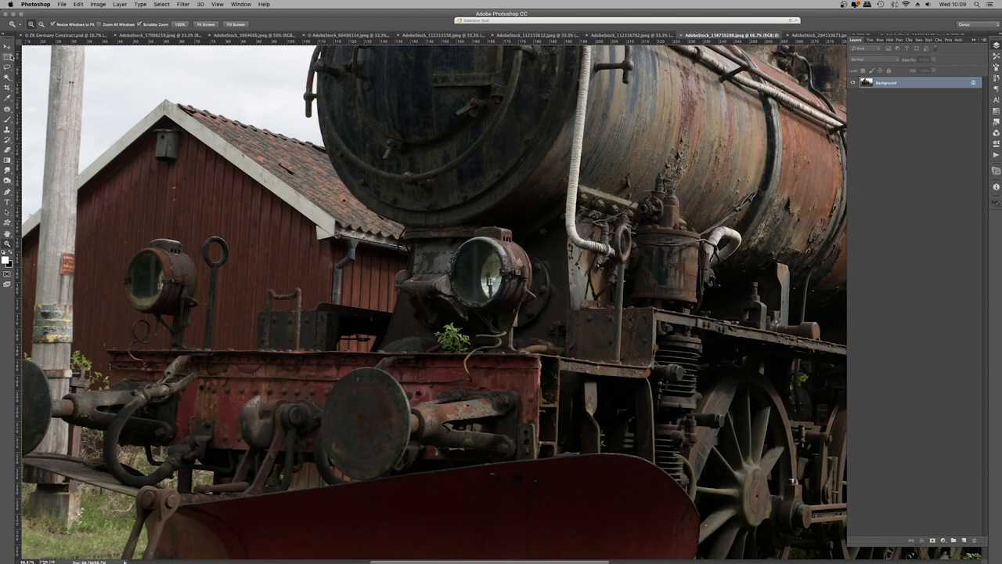
drag(100, 204, 581, 433)
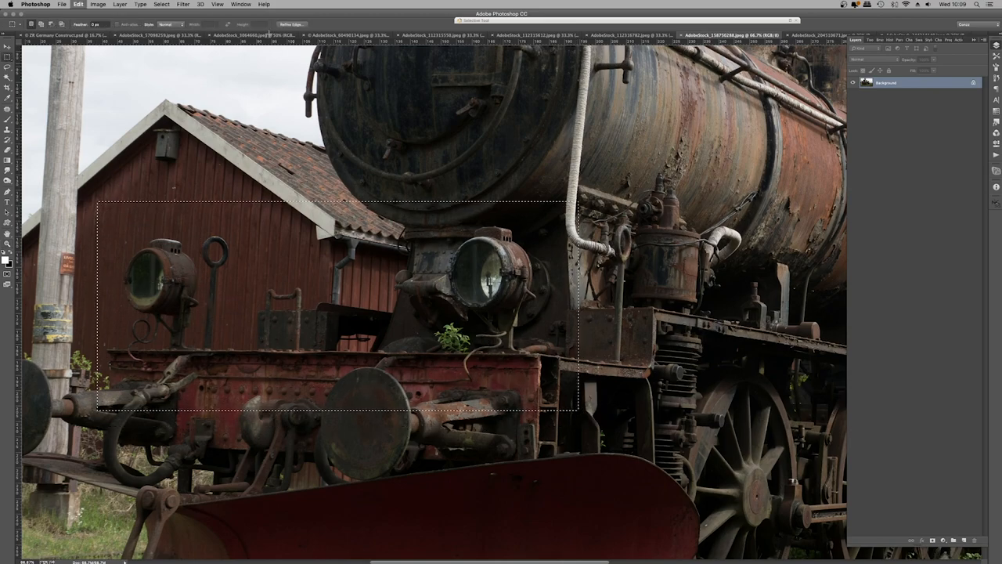
click(78, 35)
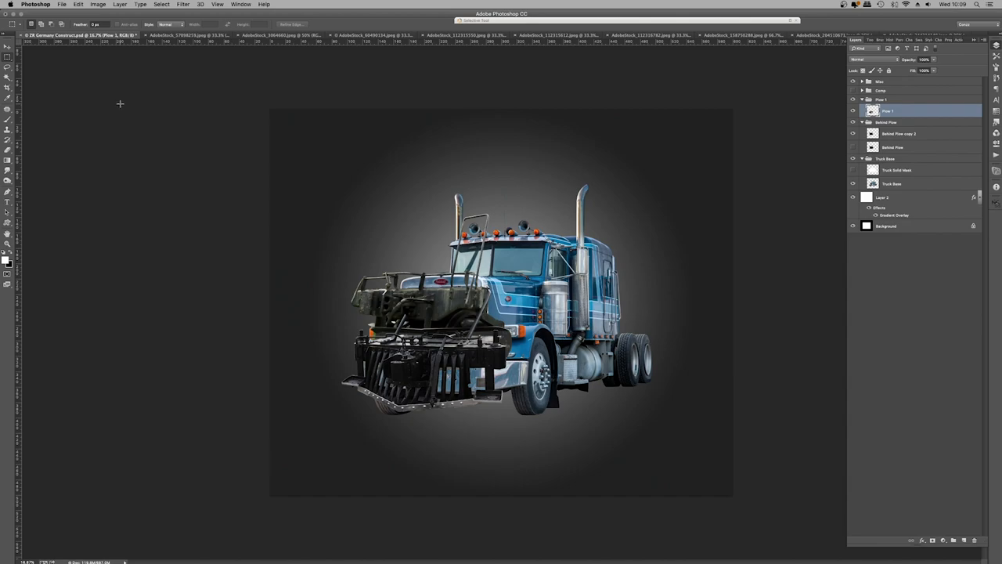
click(888, 100)
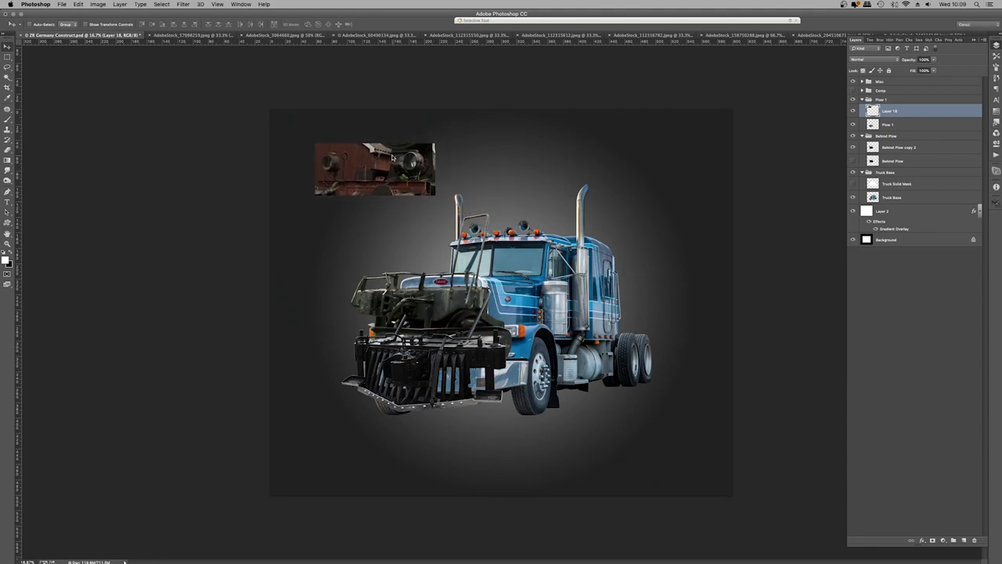
drag(374, 168, 422, 313)
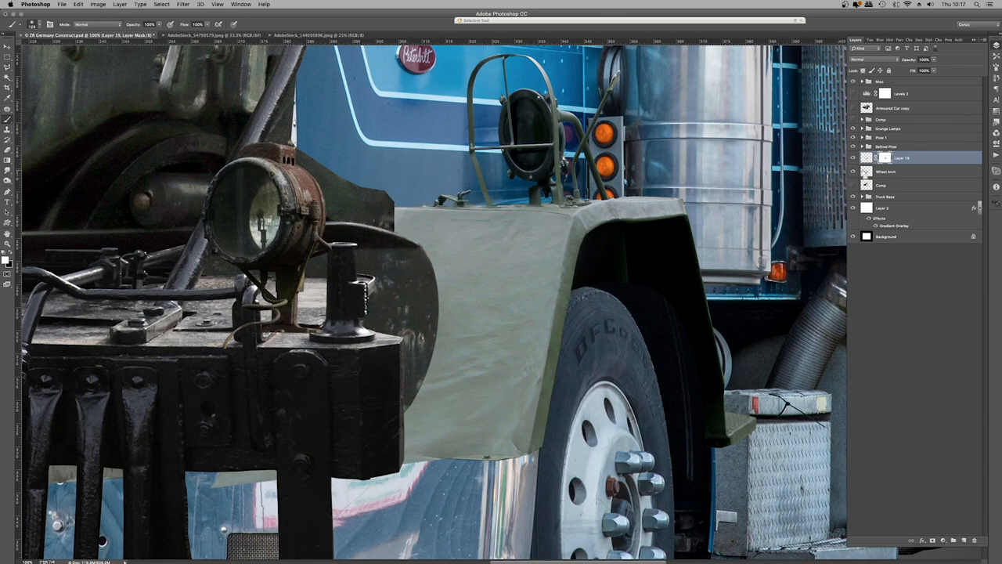
Mask the wheel arch layer by filling its path, then trace the lamp mount outline
click(885, 157)
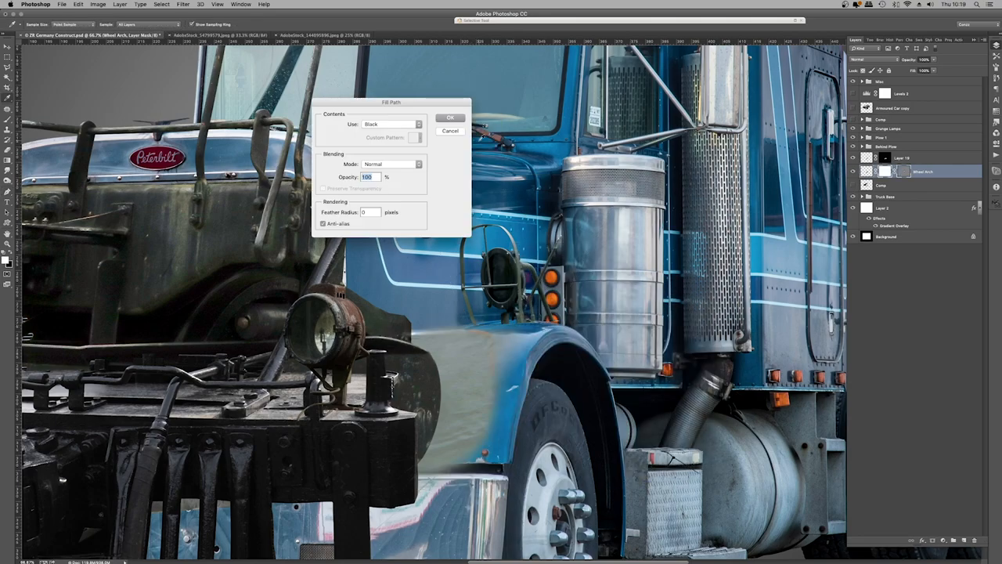
click(450, 117)
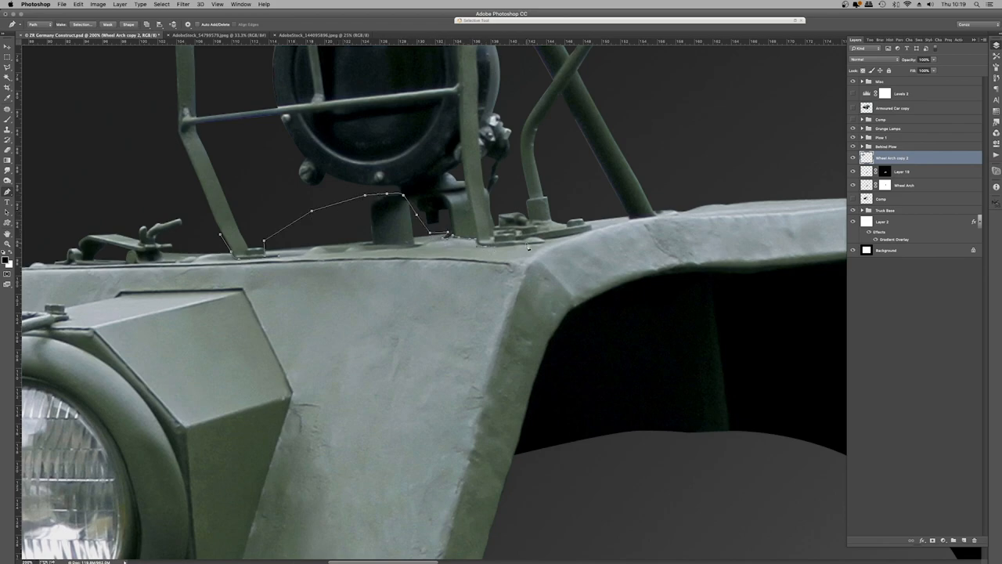
click(653, 218)
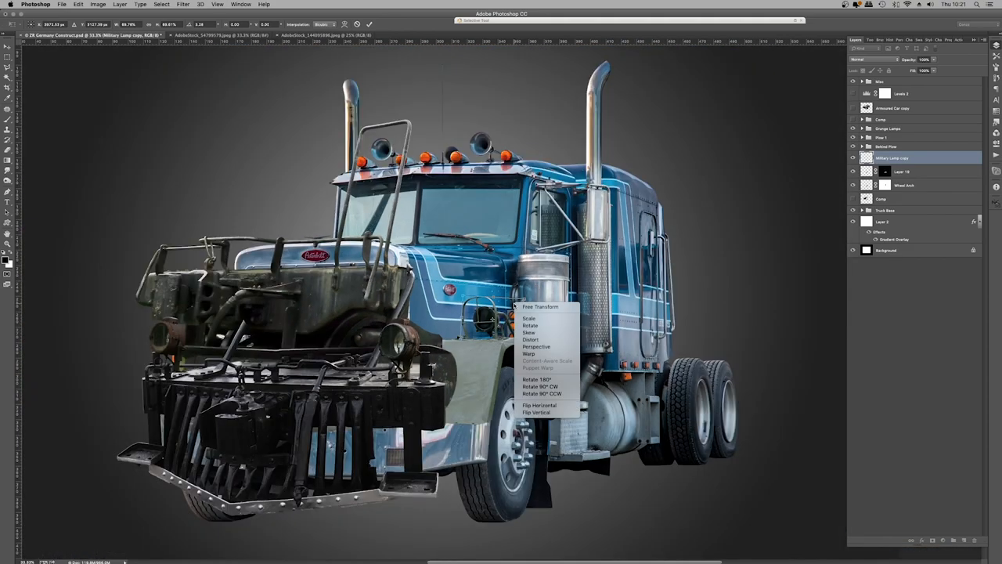
Choose a Free Transform option for the military lamp layer
click(531, 339)
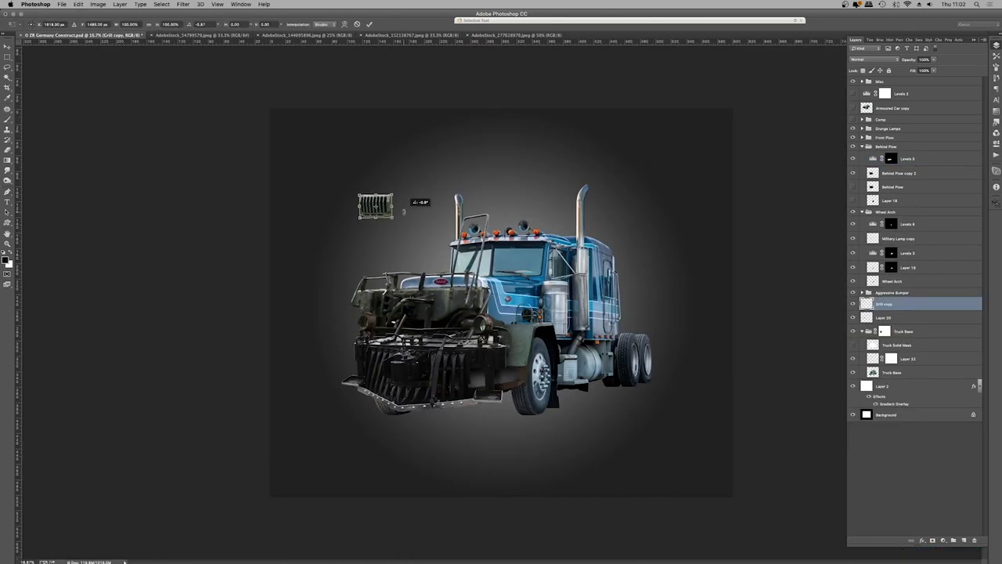
Tilt the grille piece into position behind the front plow
drag(375, 205, 443, 305)
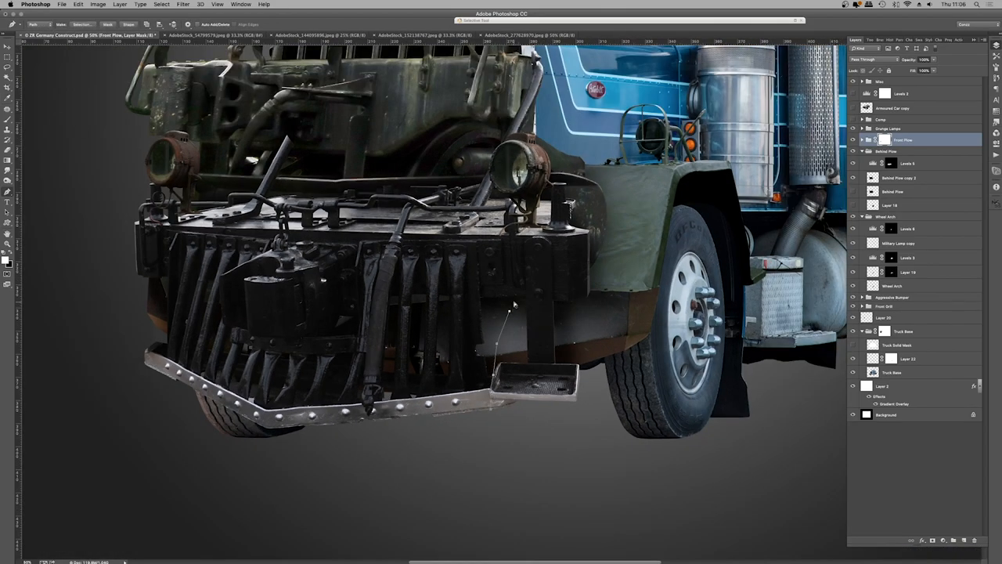
Fill the traced path on the Front Plow mask to hide the footstep
right_click(514, 304)
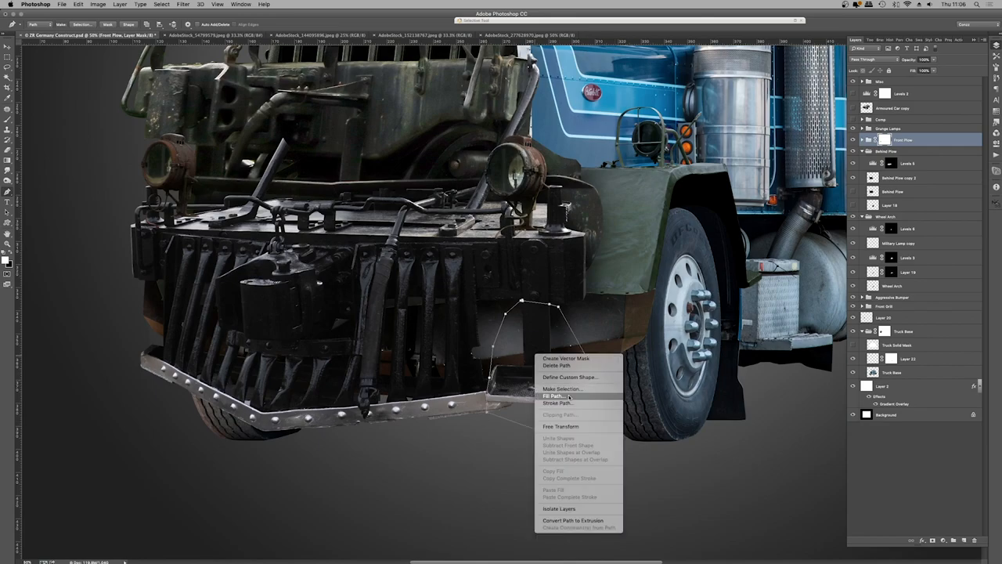
click(556, 395)
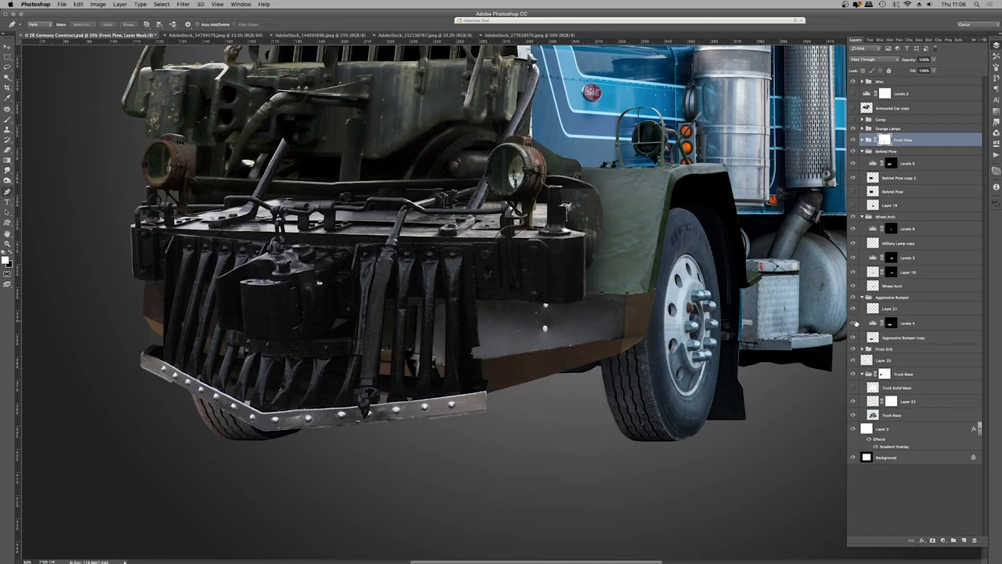
click(907, 323)
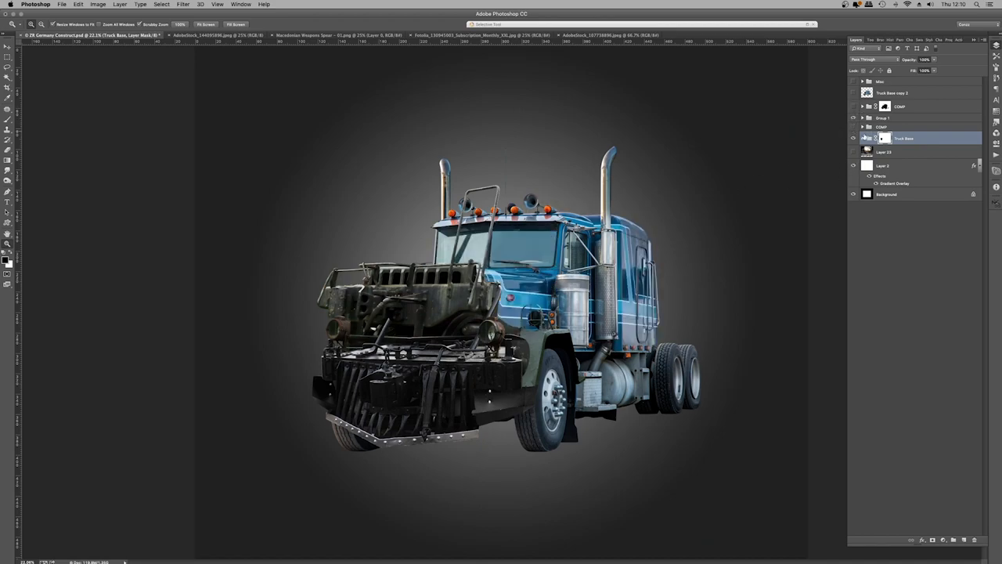
Fill the exhaust stack outline on the mask and toggle the white Metal Mask shapes
click(862, 138)
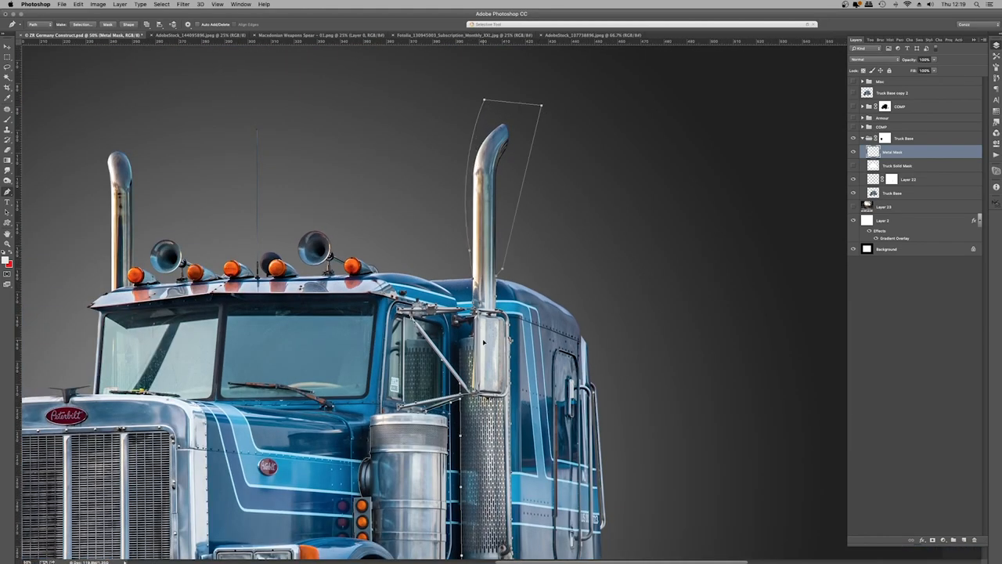
right_click(483, 342)
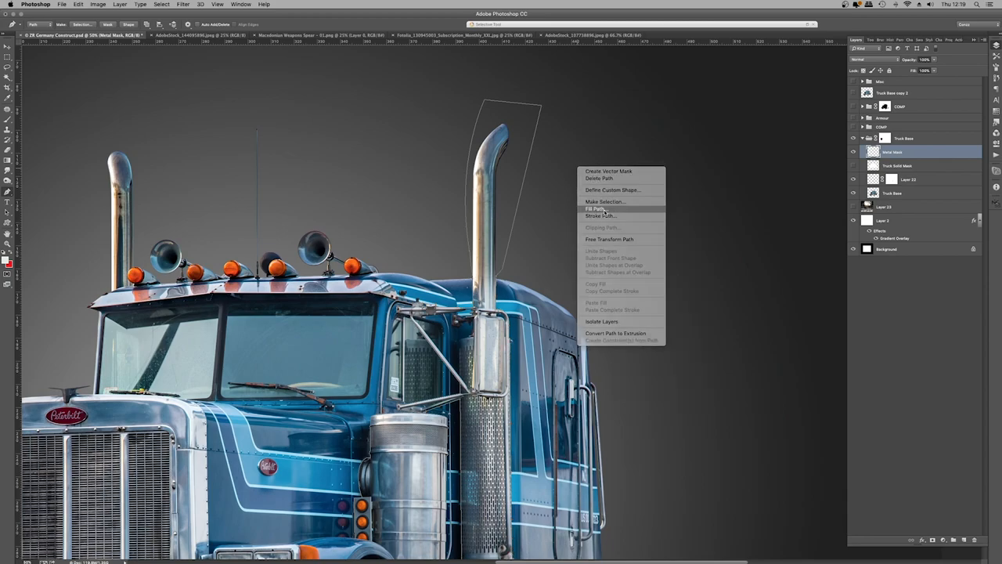
click(599, 209)
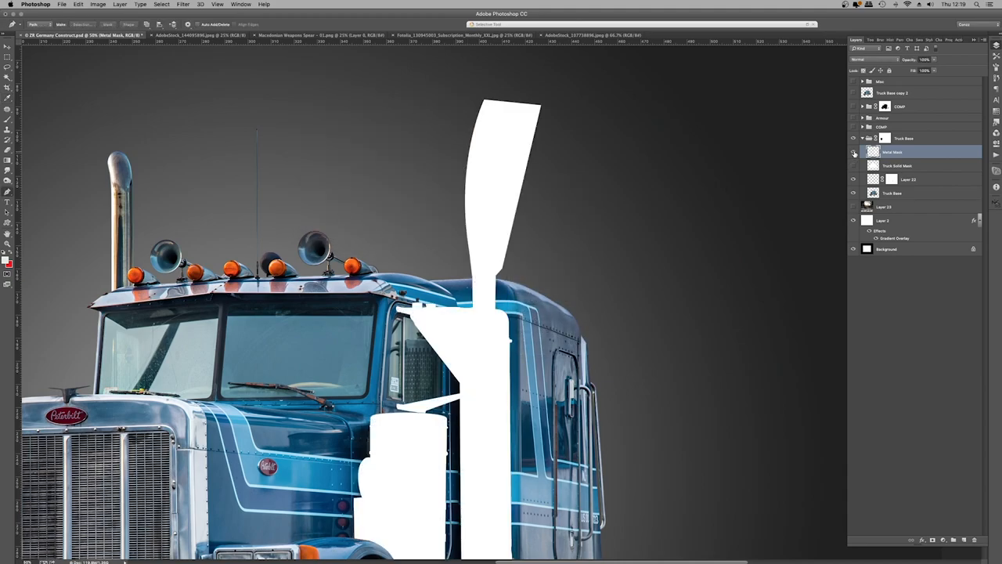
click(852, 153)
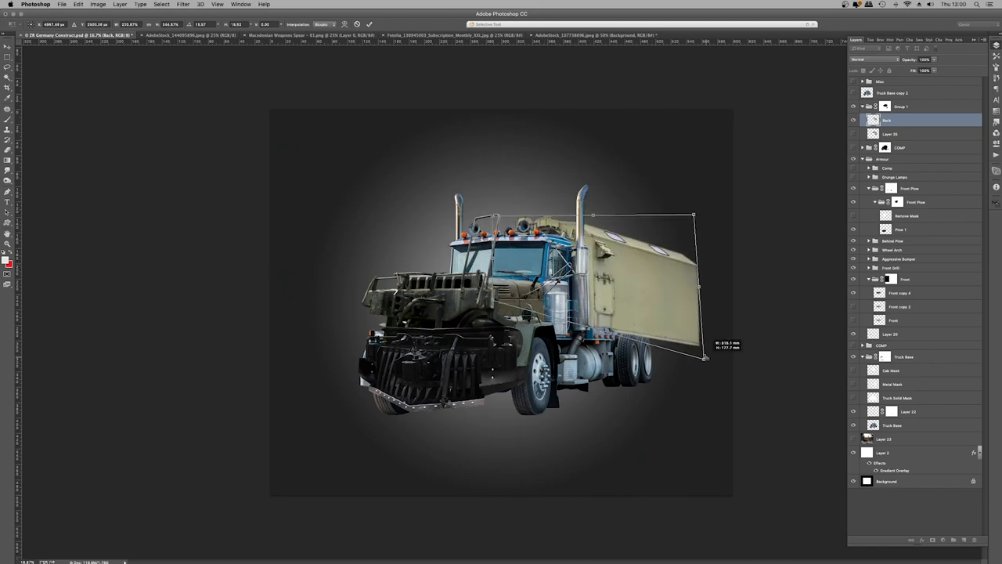
Reshape and rotate the armoured box into alignment, then fill the drawn path
drag(704, 357, 685, 342)
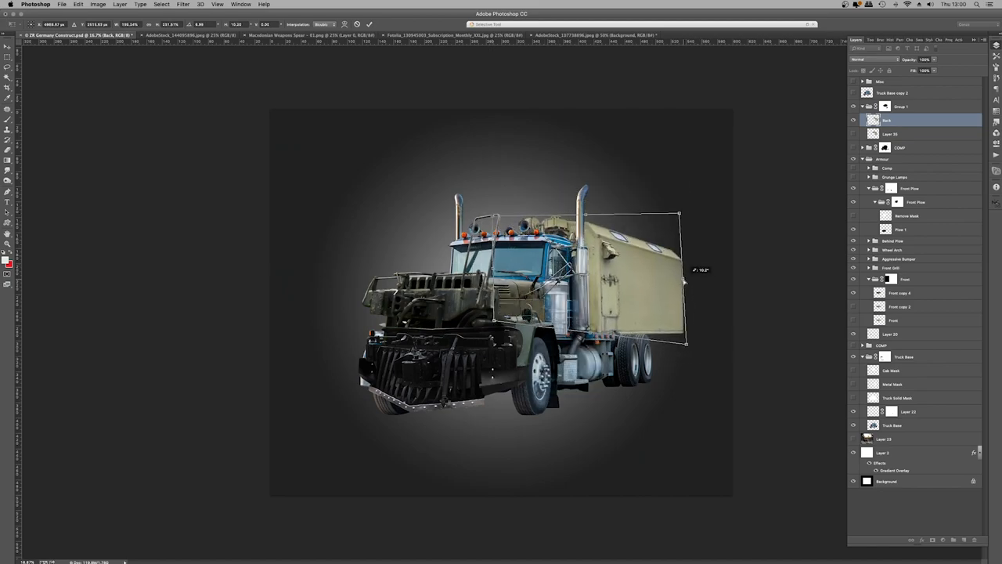
drag(681, 281, 642, 297)
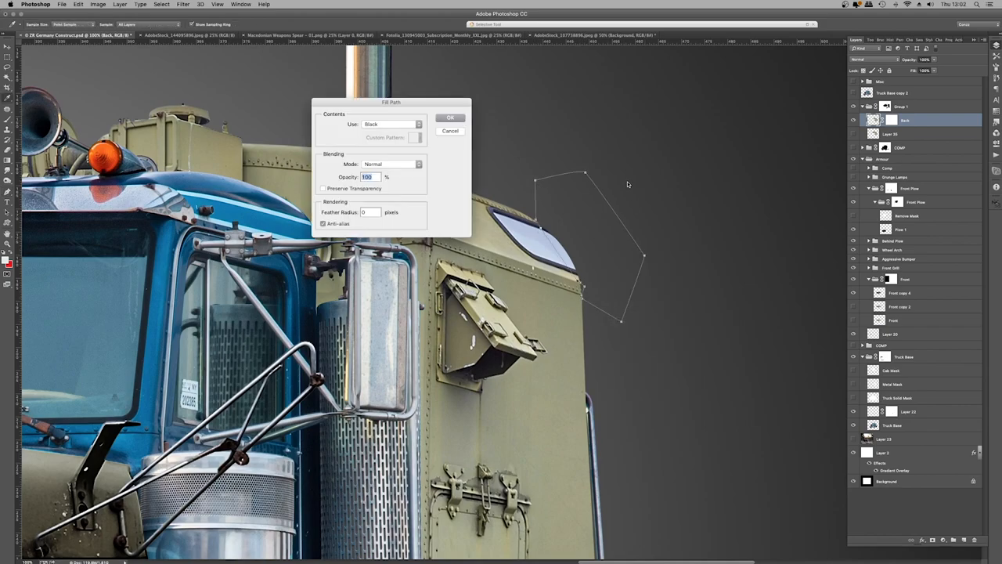
click(450, 117)
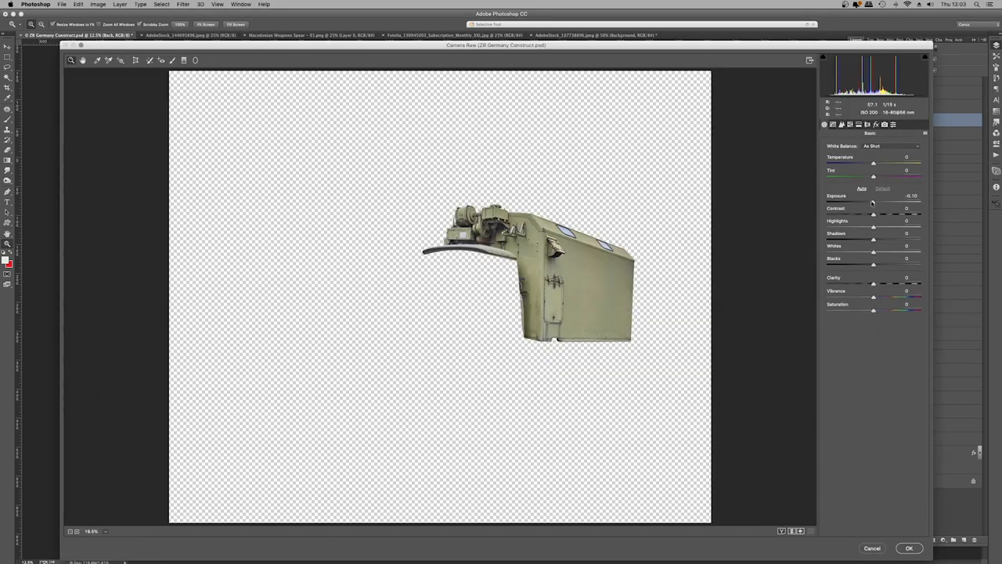
Accept the Camera Raw adjustments on the armoured box
click(862, 188)
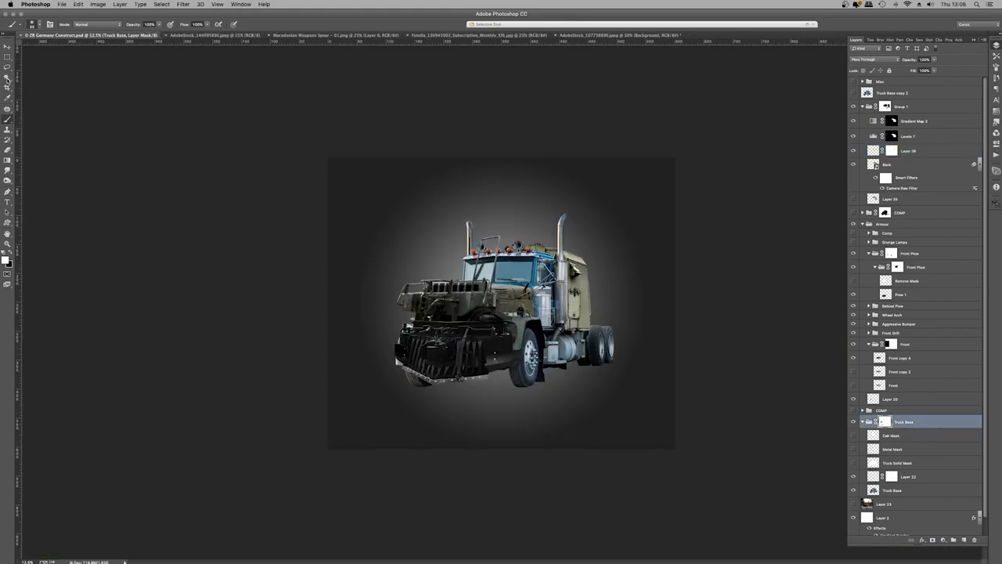
Place the metal grill over the windscreen and switch Free Transform to Distort
click(721, 35)
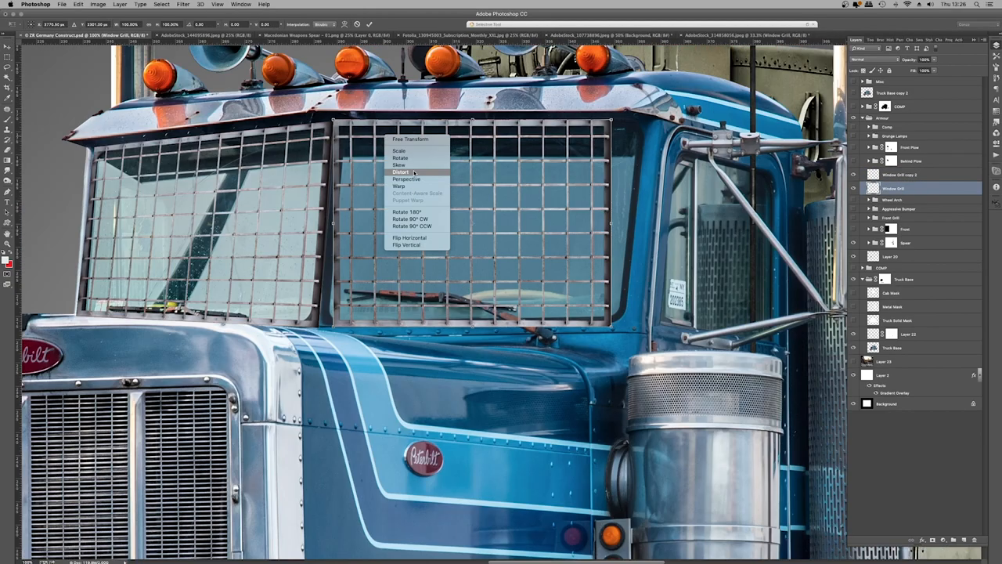
click(401, 172)
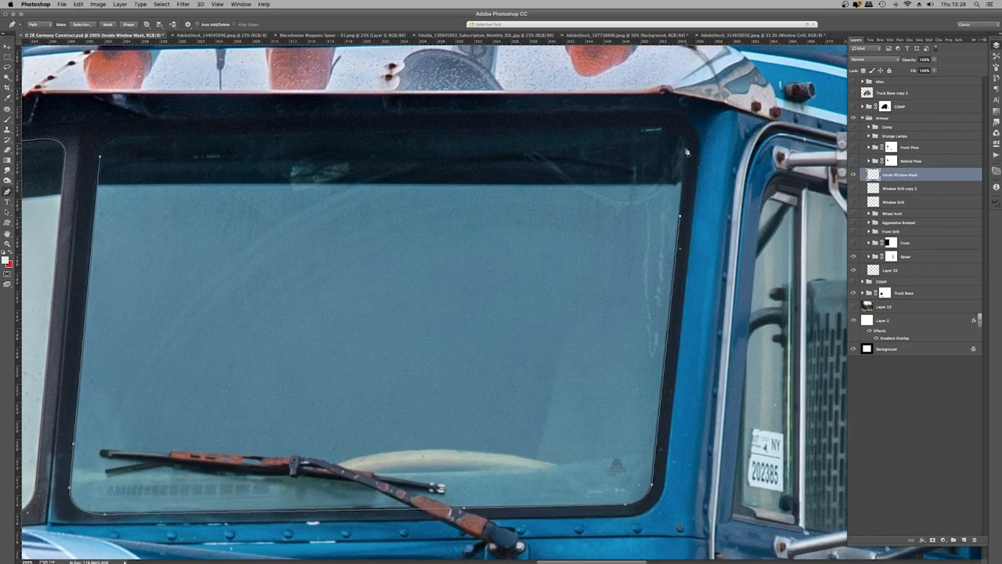
Reorder the truck's layers in the Layers panel before placing it in the poster
click(900, 188)
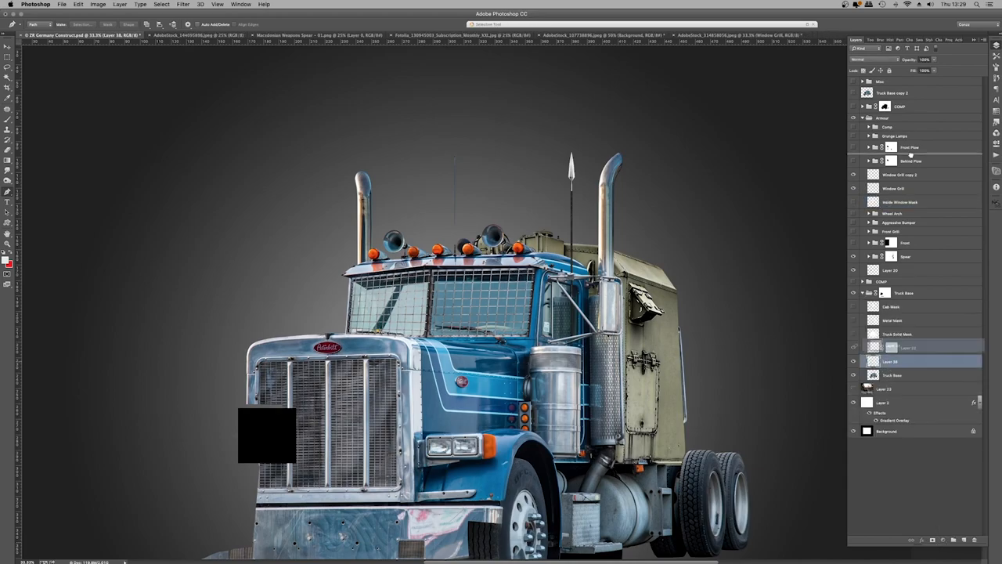
click(859, 58)
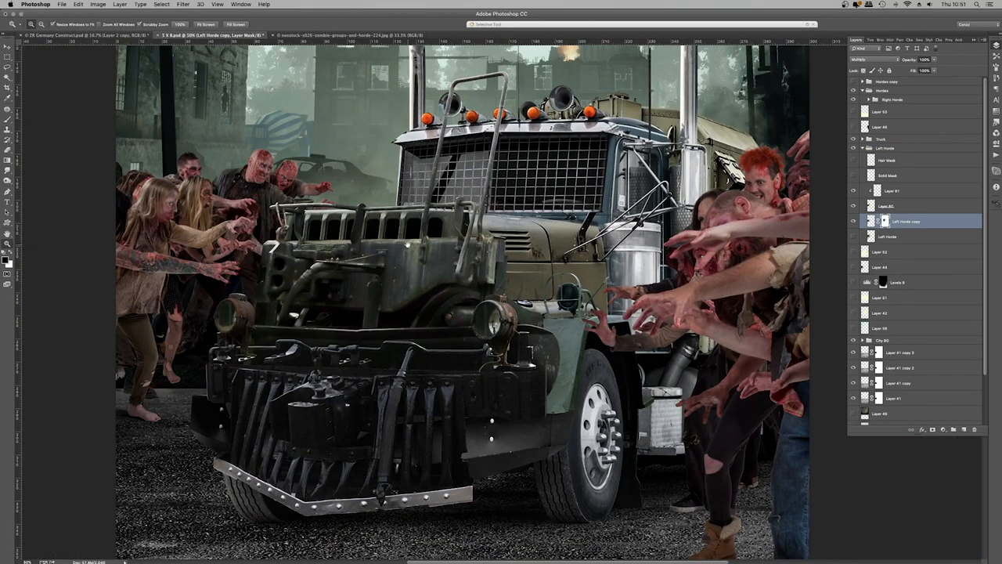
Begin adding the ruined skyline and smoke layers to the truck scene
click(161, 5)
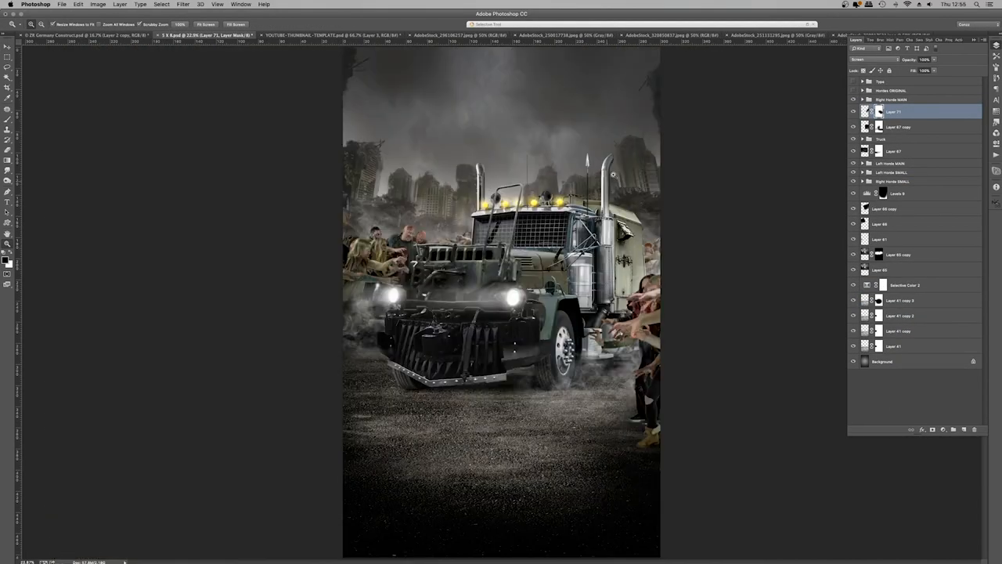
Switch documents to bring up the SplatterFabric0002 red splatter texture
click(556, 35)
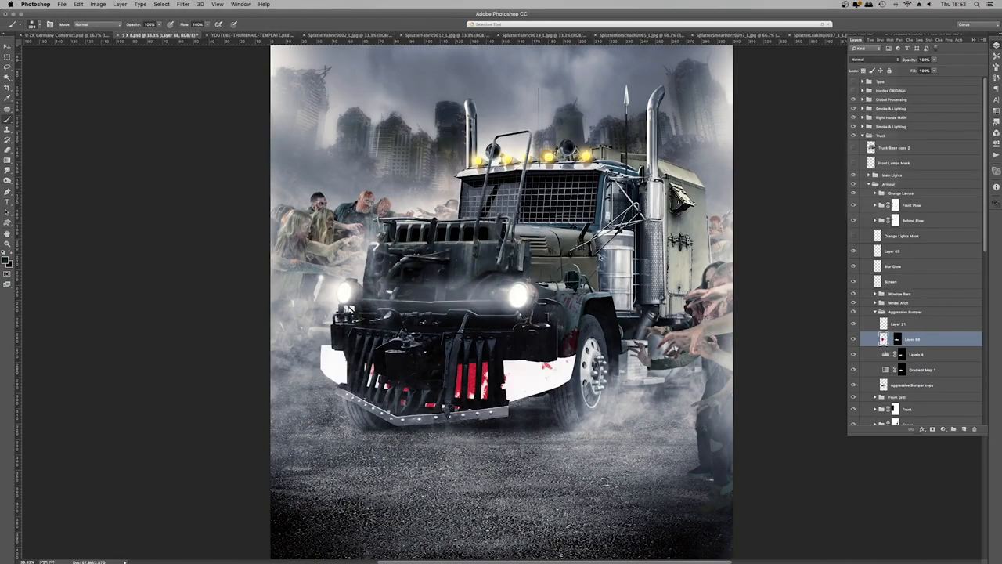
click(348, 35)
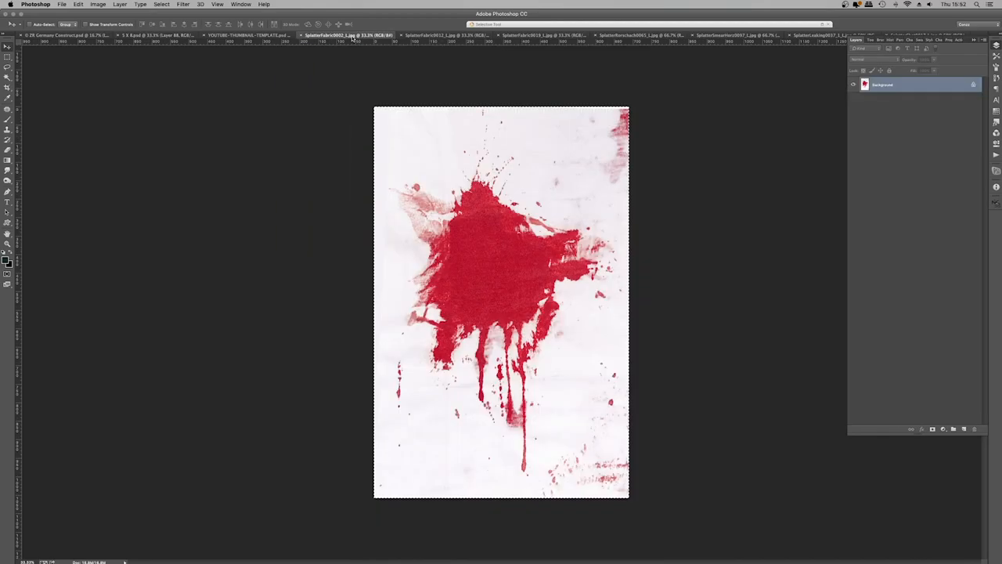
Bring the splatter into the poster and confirm Hue/Saturation -65 on the blood stains
click(157, 35)
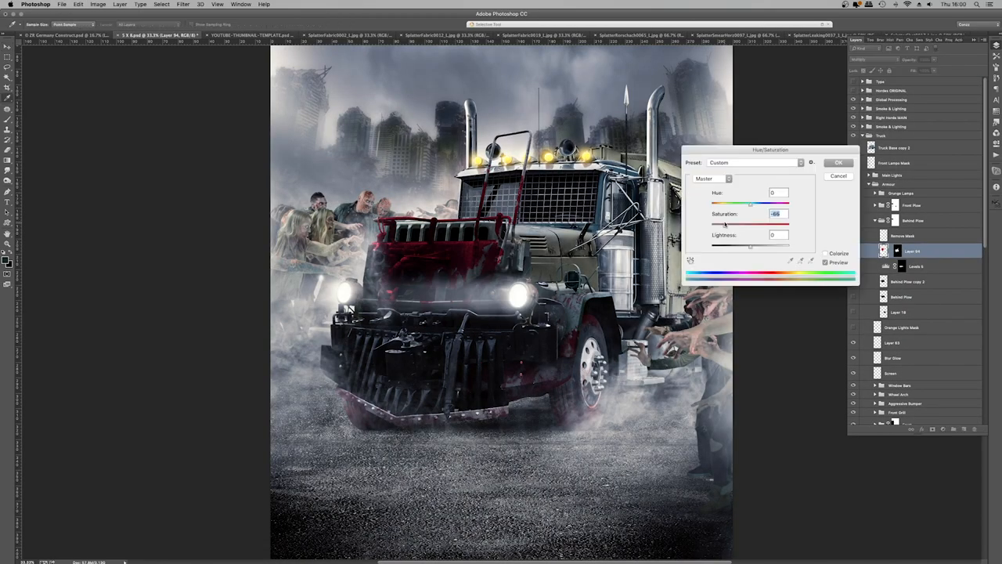
click(637, 35)
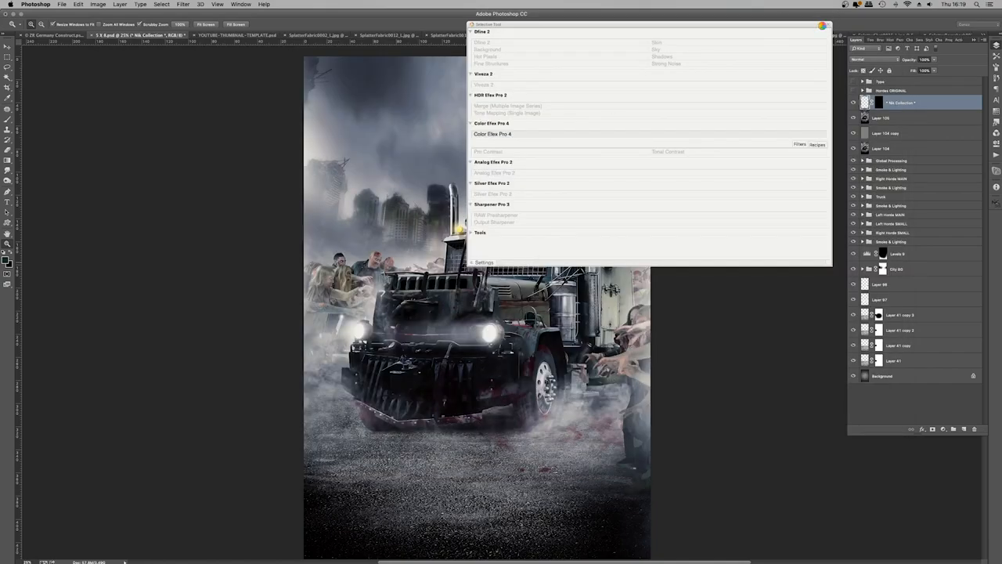
Apply Color Efex Pro 4's Bleach Bypass filter to the poster with reduced saturation
click(489, 151)
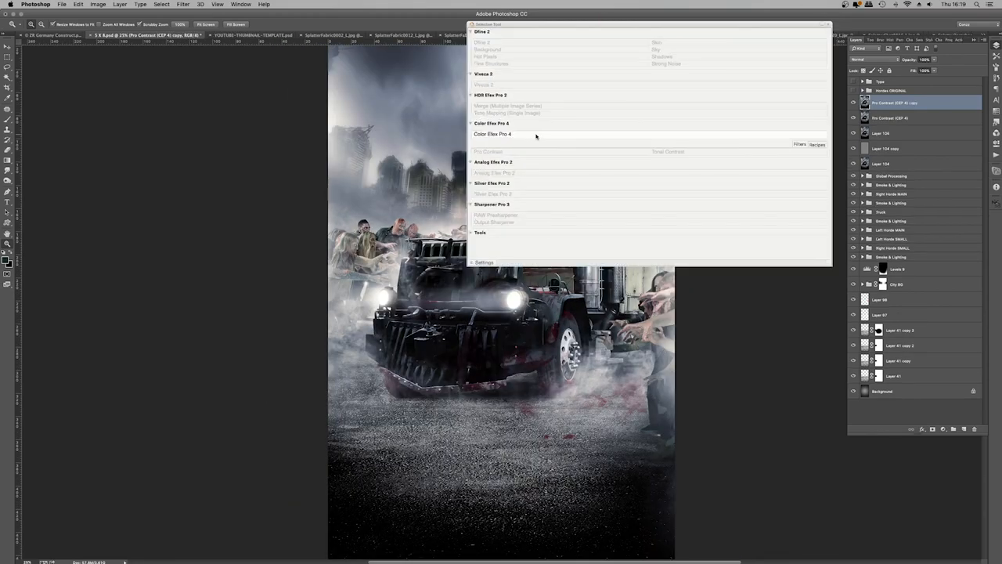
click(491, 133)
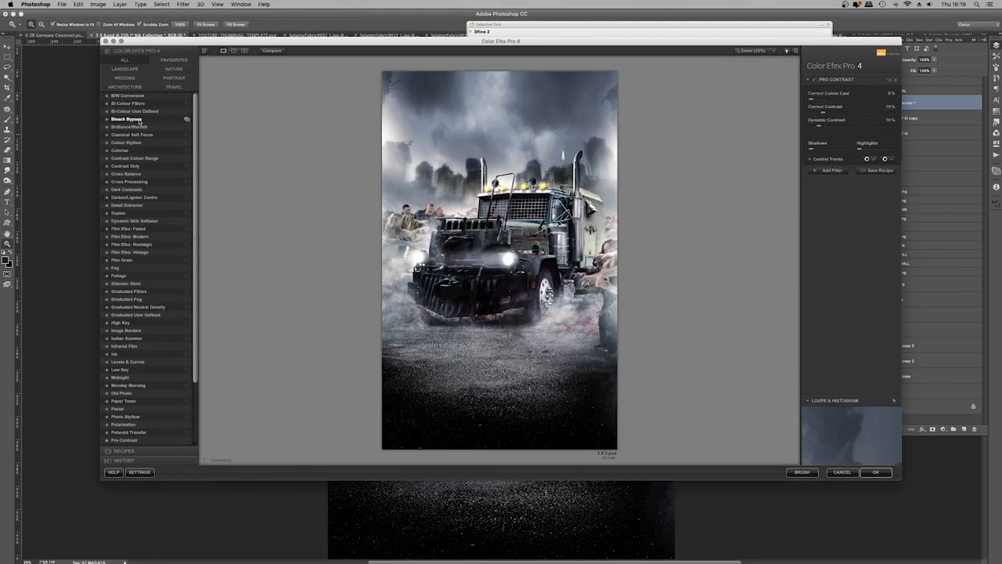
click(127, 118)
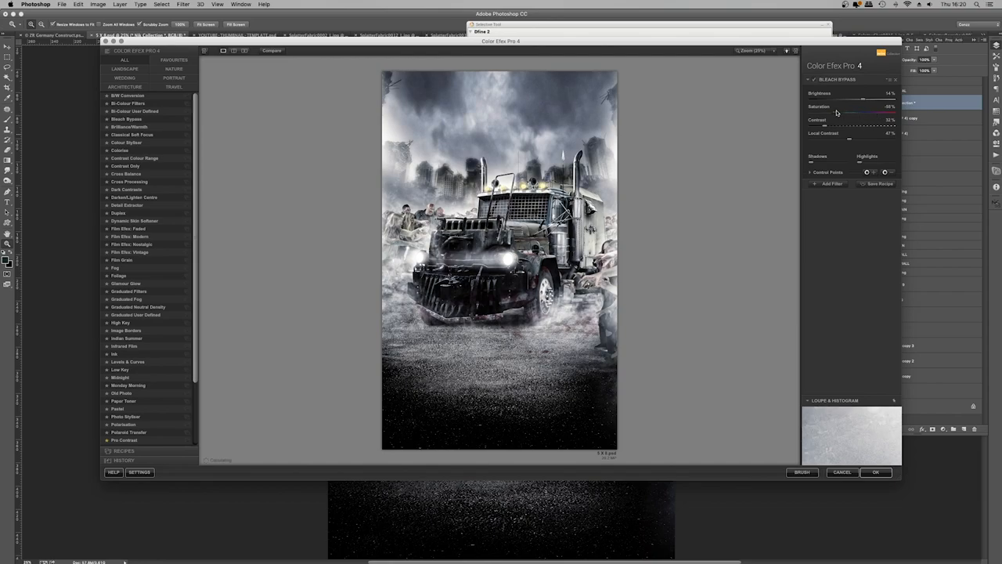
drag(850, 126, 853, 125)
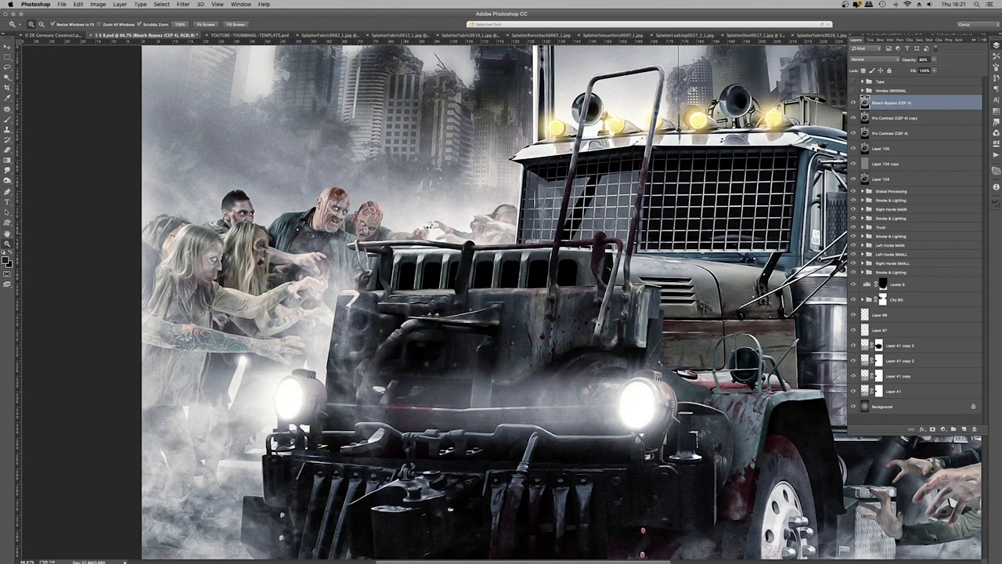
Set the Bleach Bypass (CEP 4) layer to 80% opacity over the truck composite
click(182, 5)
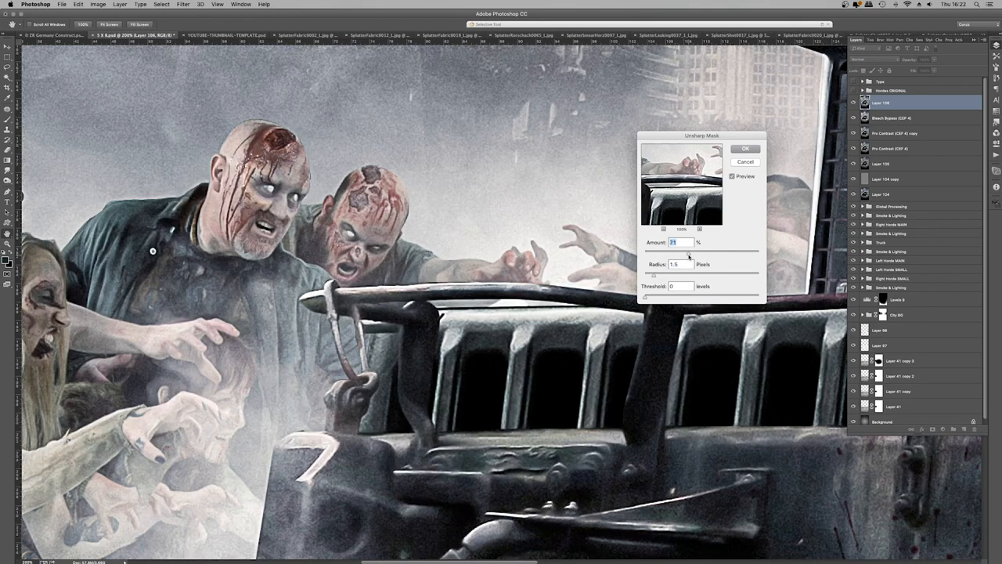
Confirm Unsharp Mask on the stamped layer with radius 1.5 and threshold 0
click(744, 148)
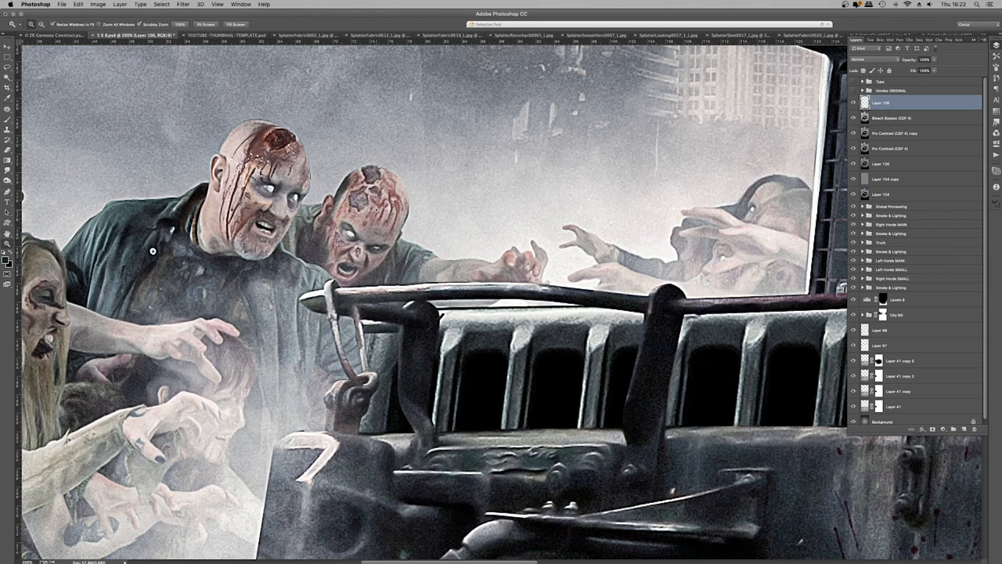